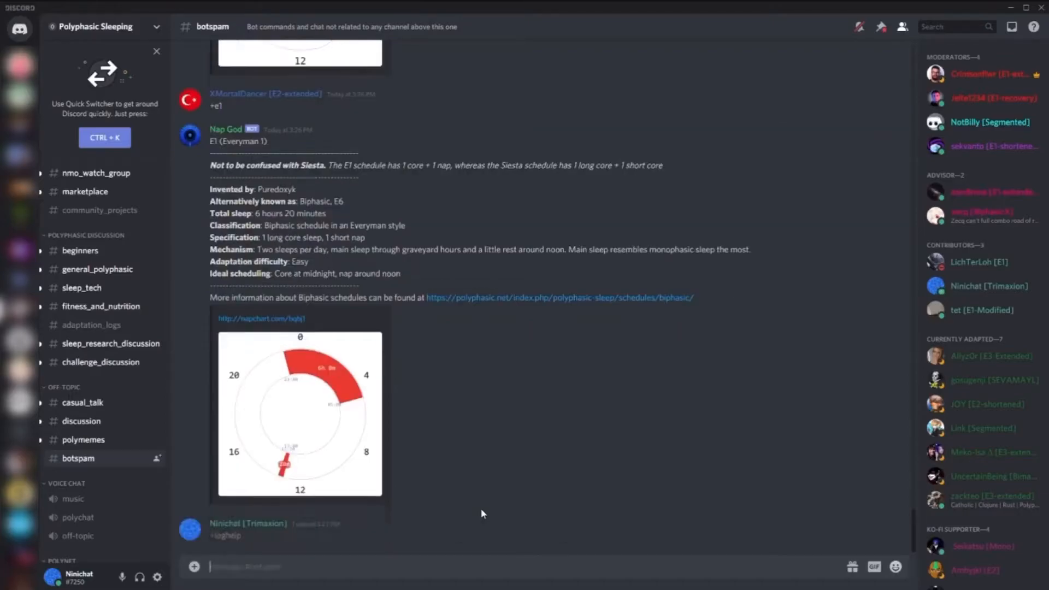
Scroll #botspam to read Nap God's adaptation-logging instructions posted after +loghelp
scroll(down, 3)
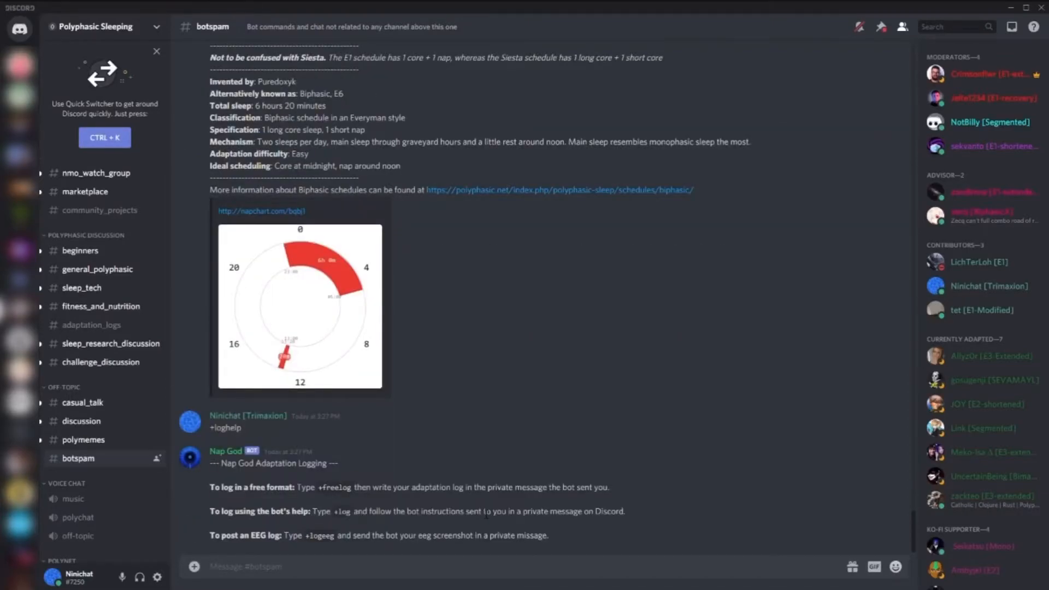
mouse_move(292, 510)
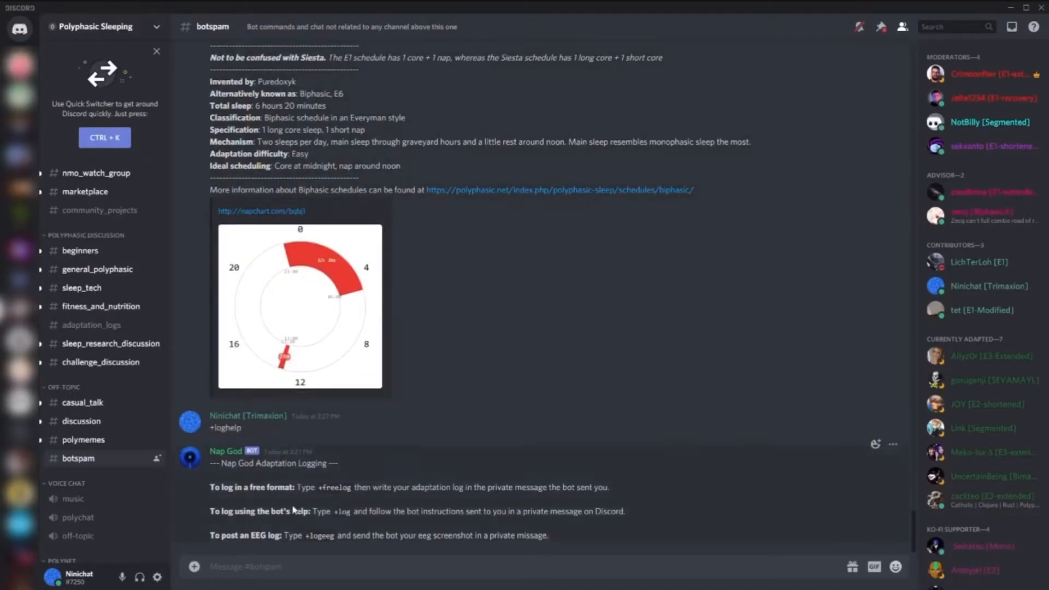
drag(209, 487, 551, 535)
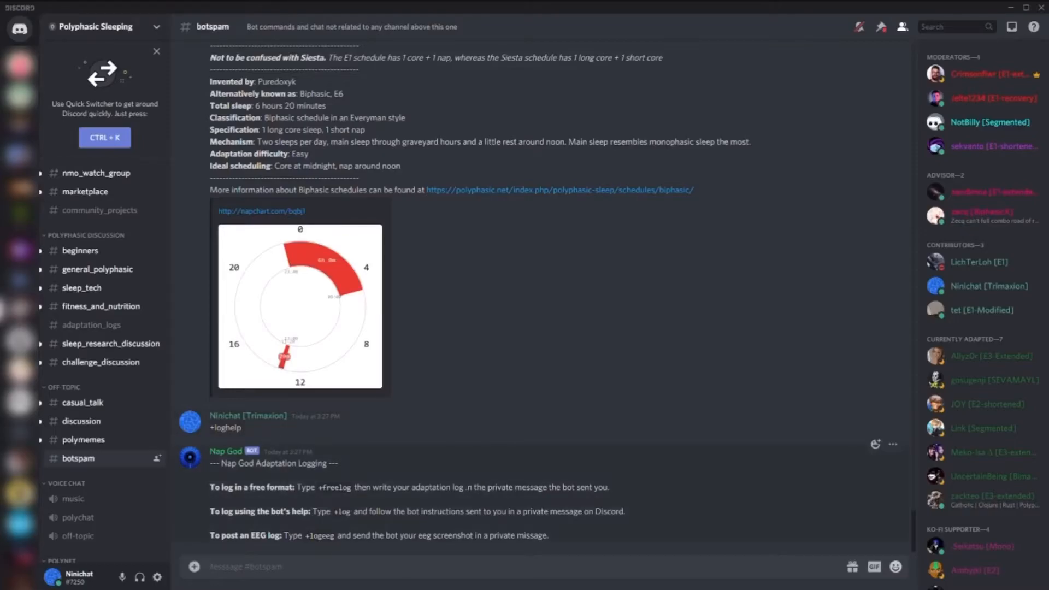
mouse_move(413, 455)
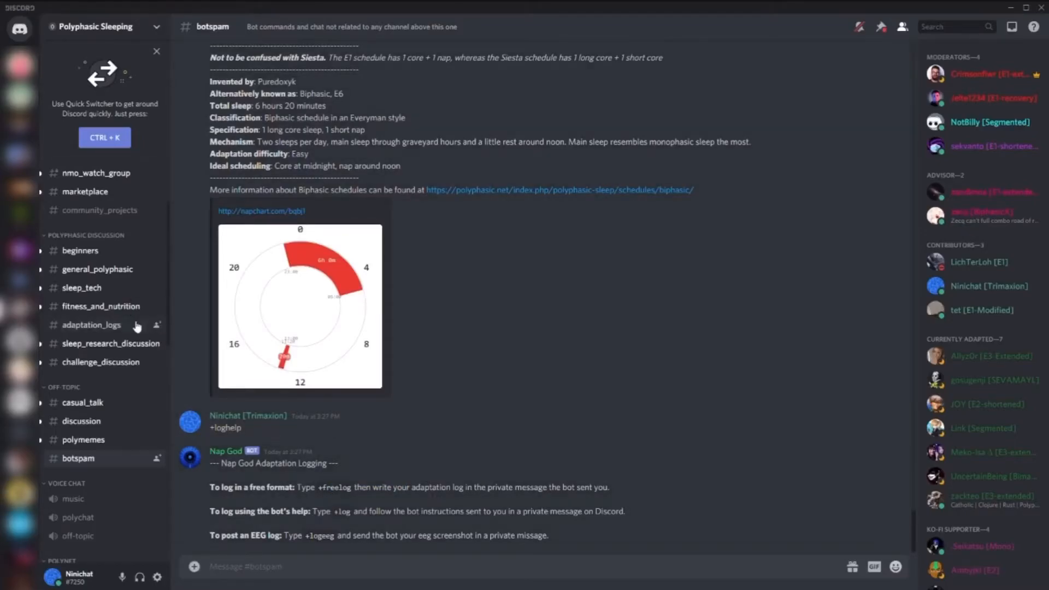
mouse_move(401, 430)
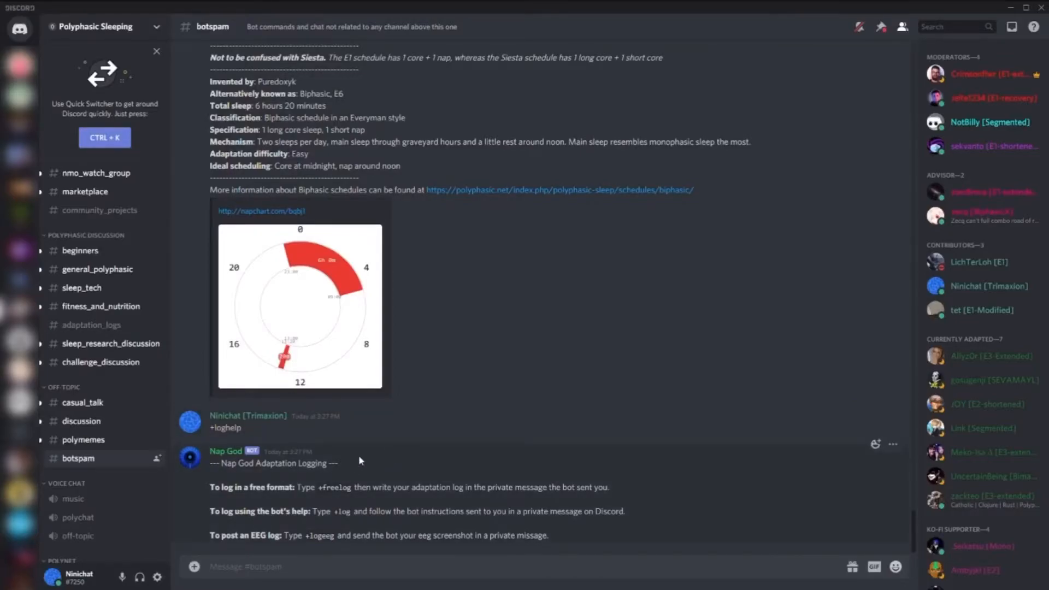
mouse_move(388, 474)
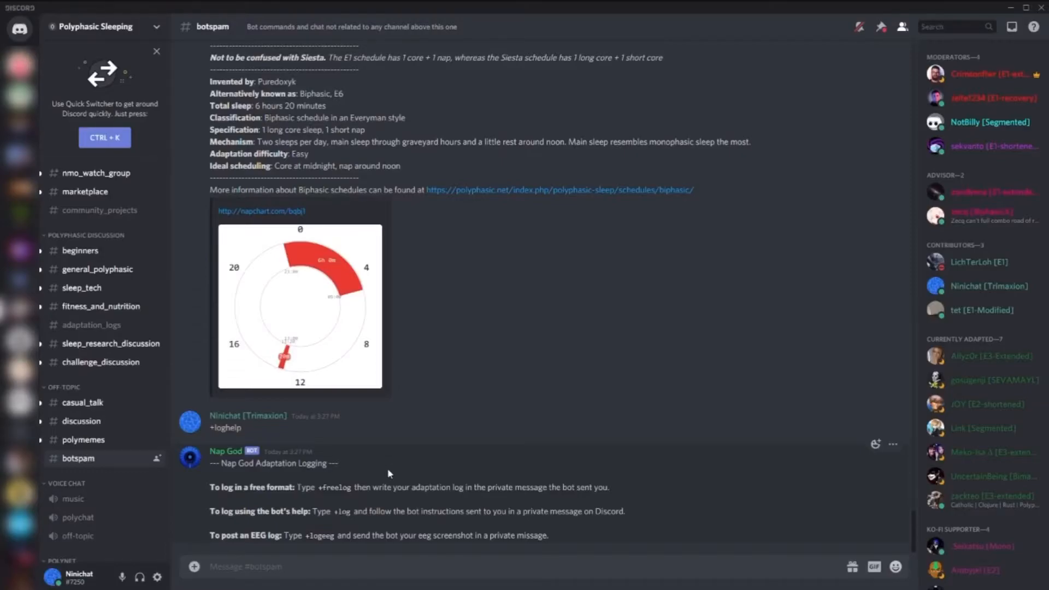
mouse_move(92, 324)
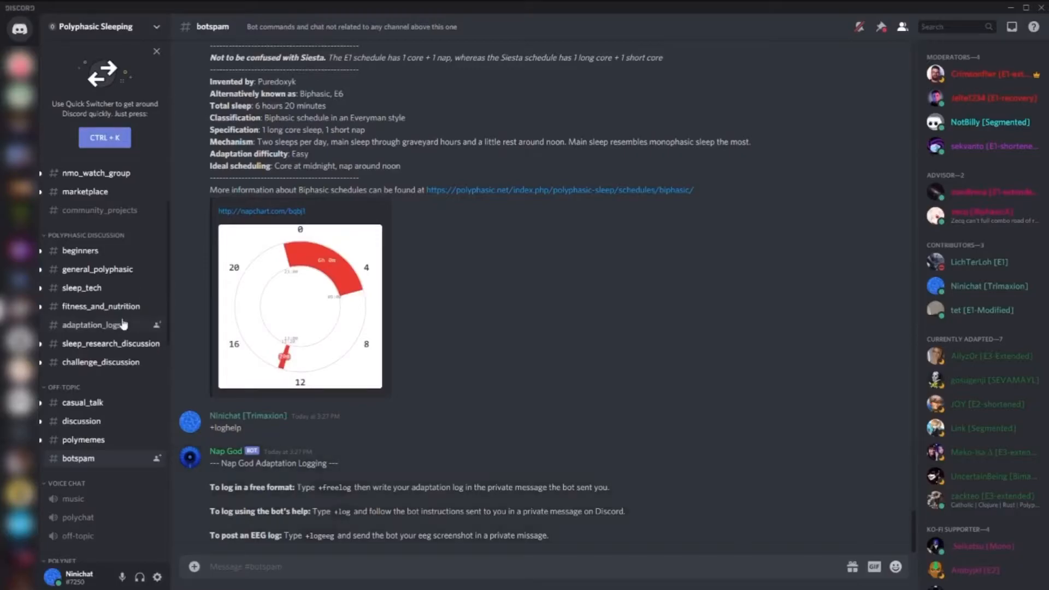
click(92, 325)
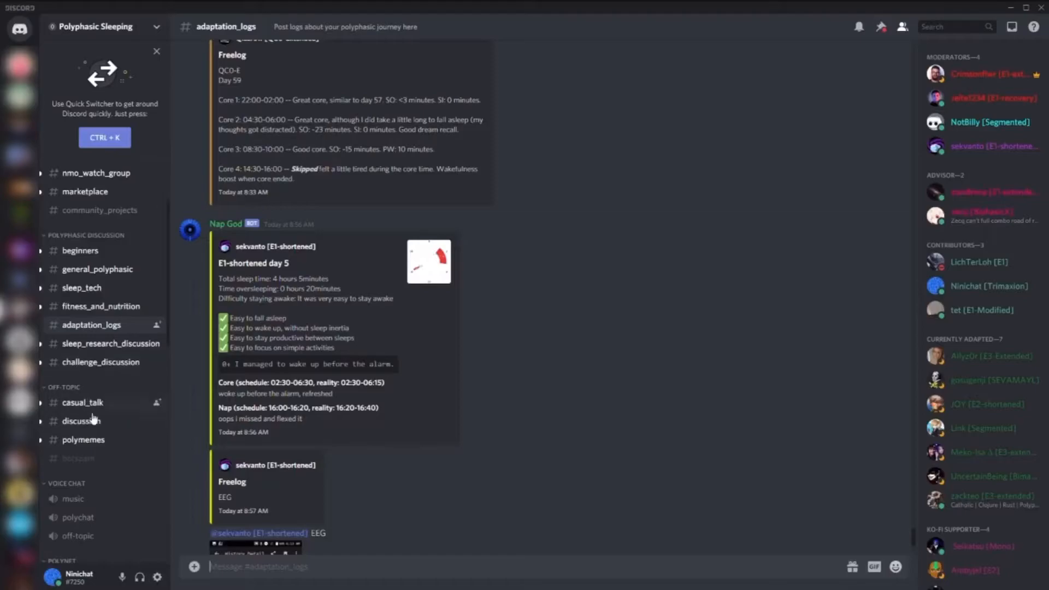
click(78, 458)
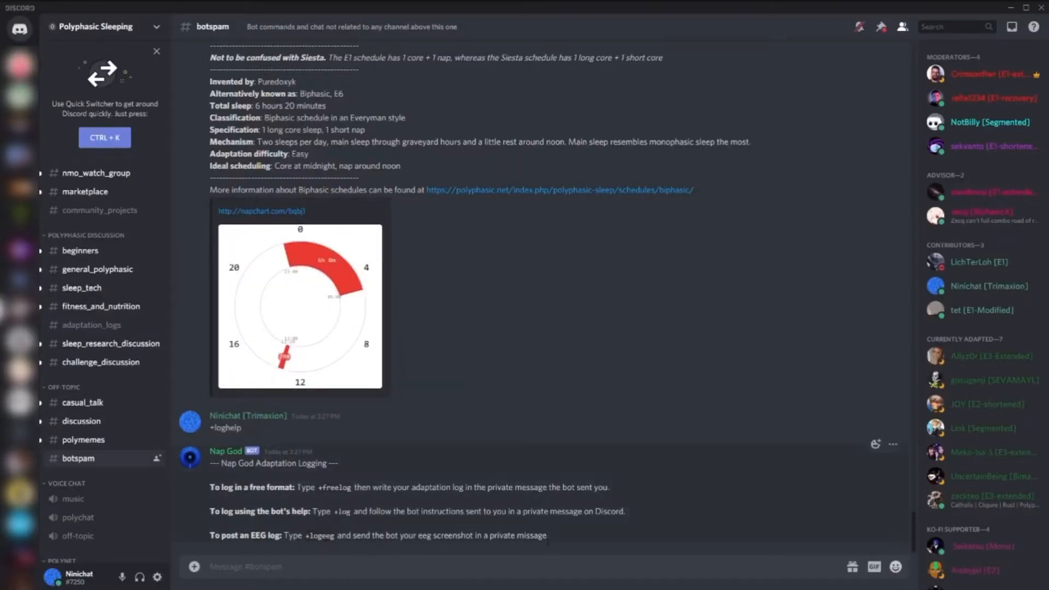
mouse_move(391, 532)
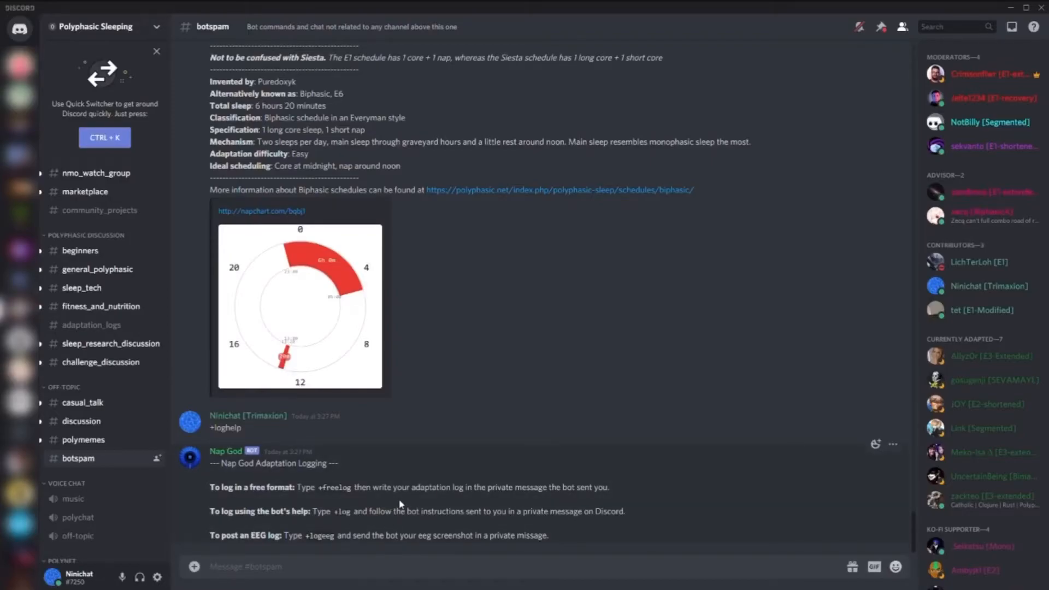
text(+)
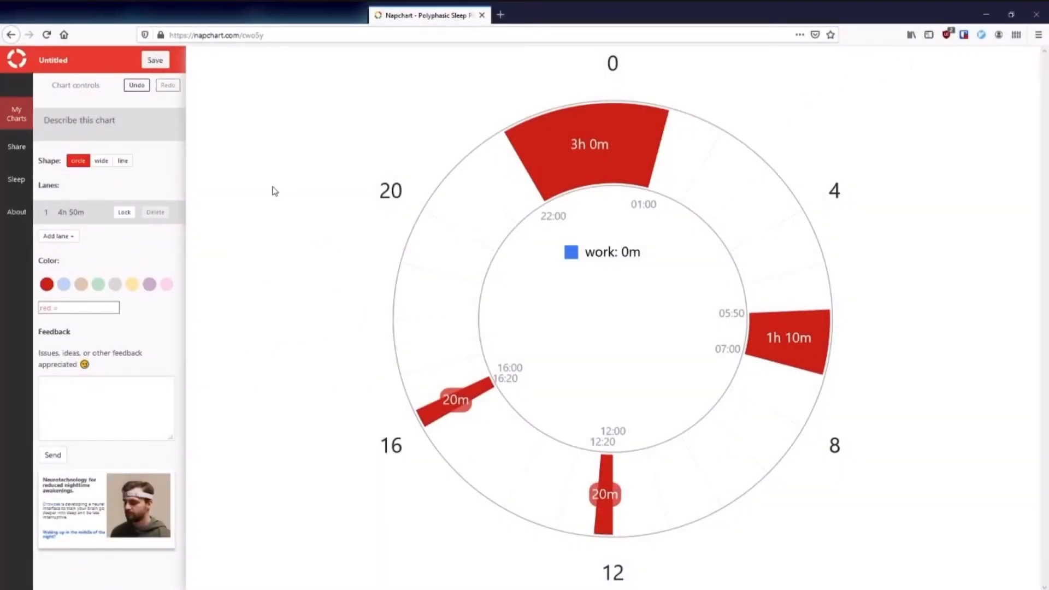
mouse_move(335, 515)
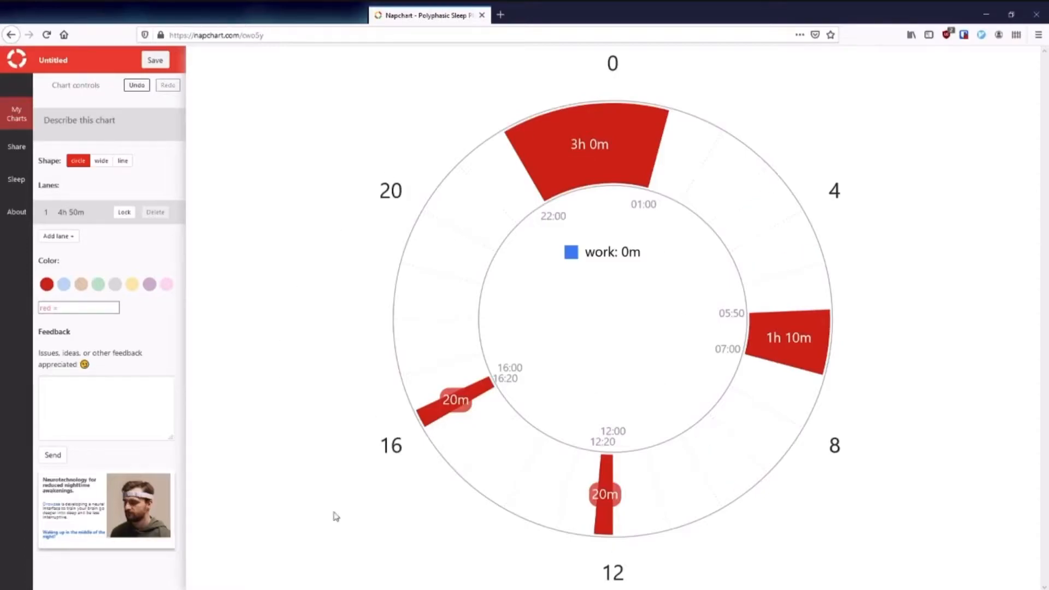
mouse_move(562, 165)
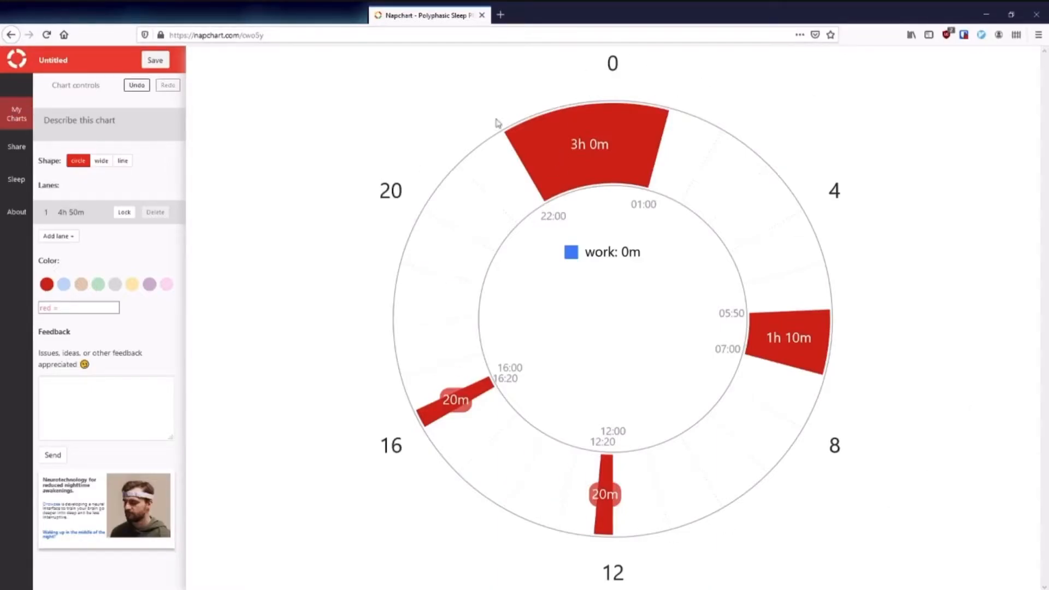
Label the red blocks 'sleep' and select blue for the new work blocks
click(78, 308)
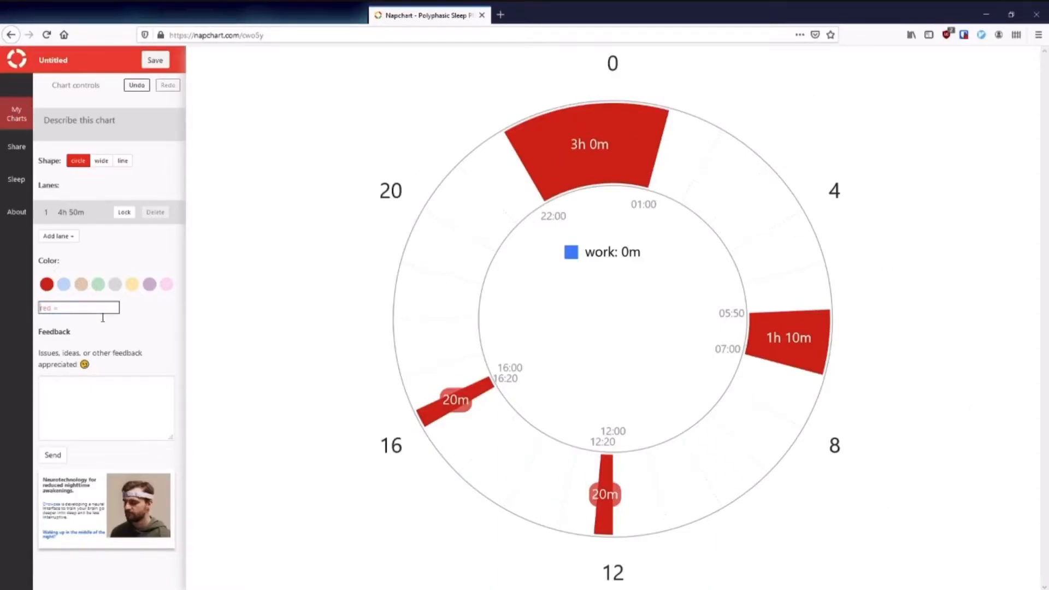
text(sleep)
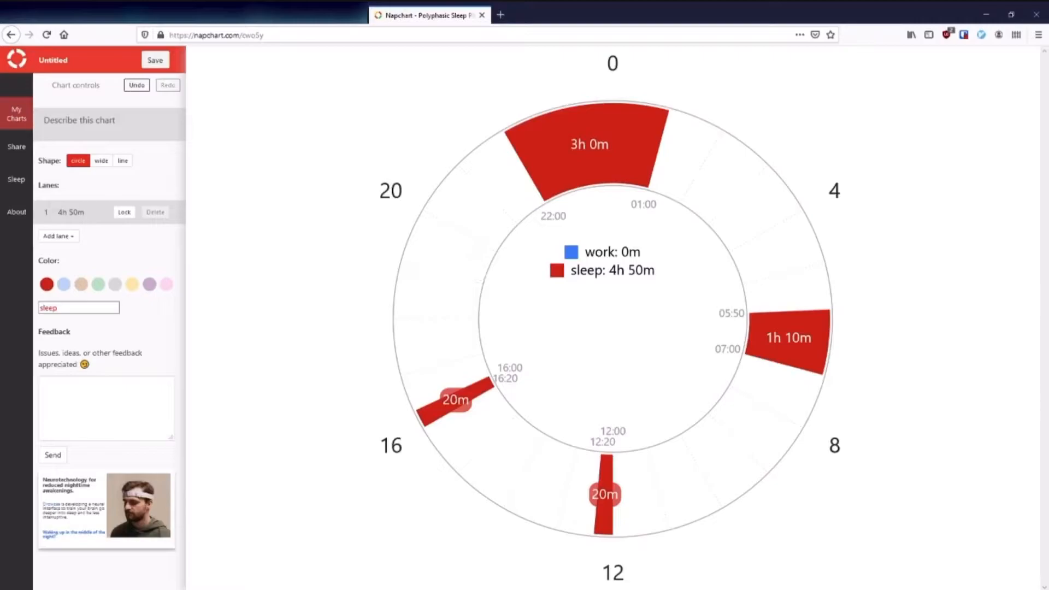
mouse_move(676, 403)
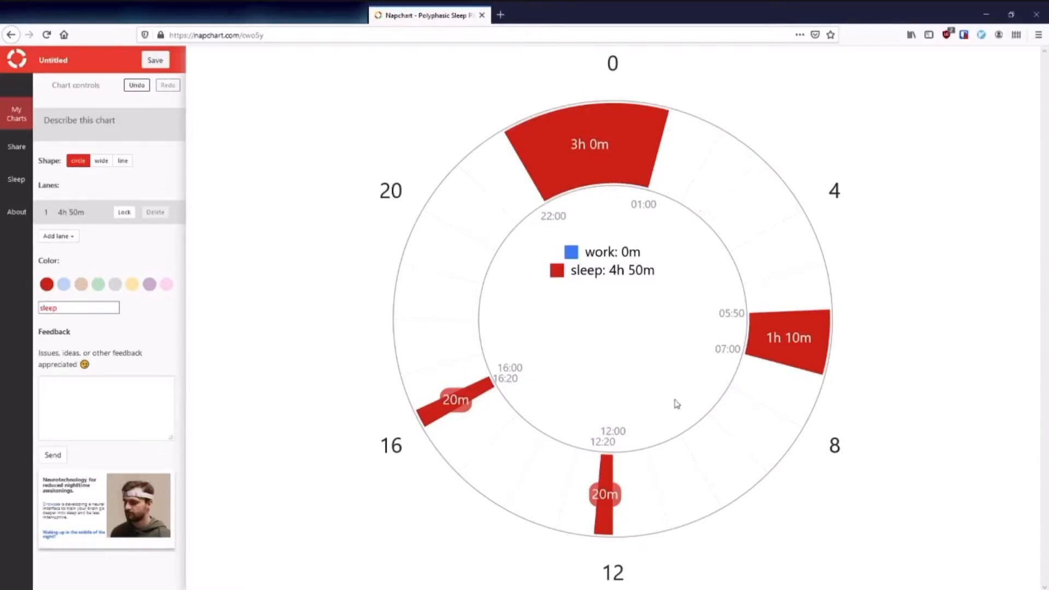
click(63, 284)
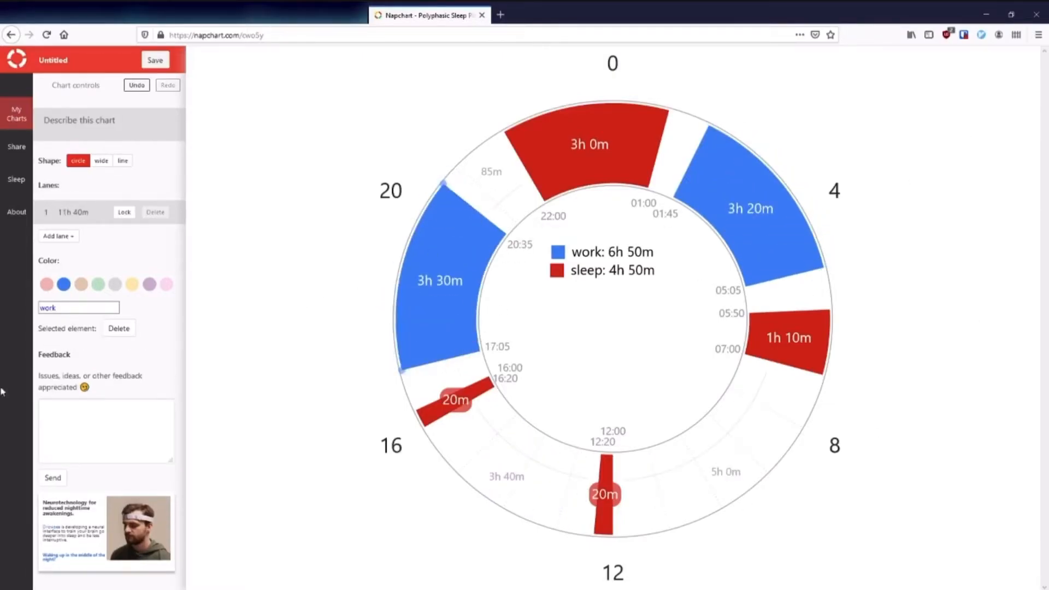
mouse_move(461, 233)
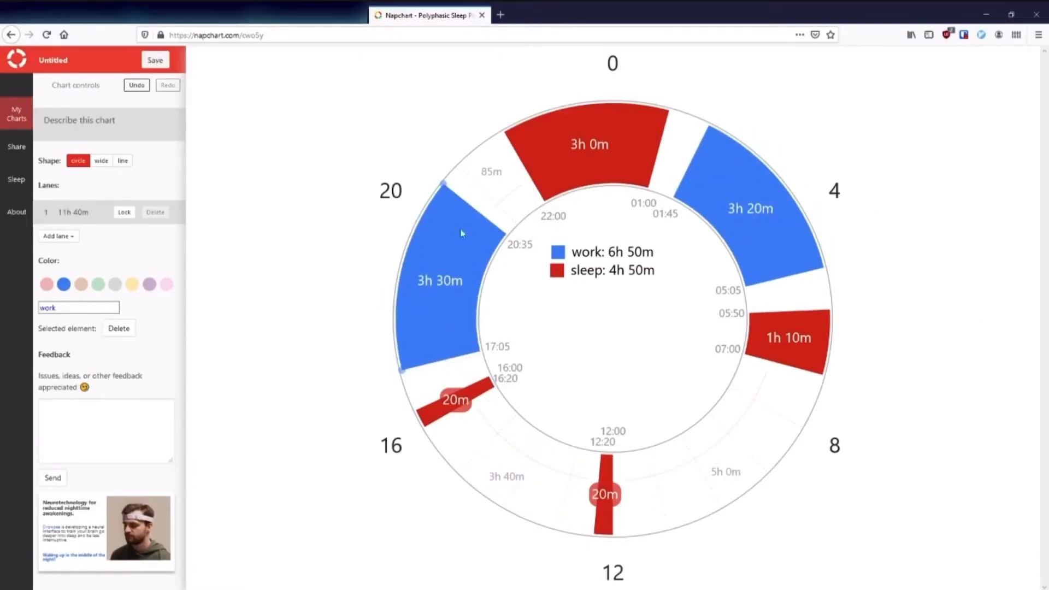
mouse_move(804, 194)
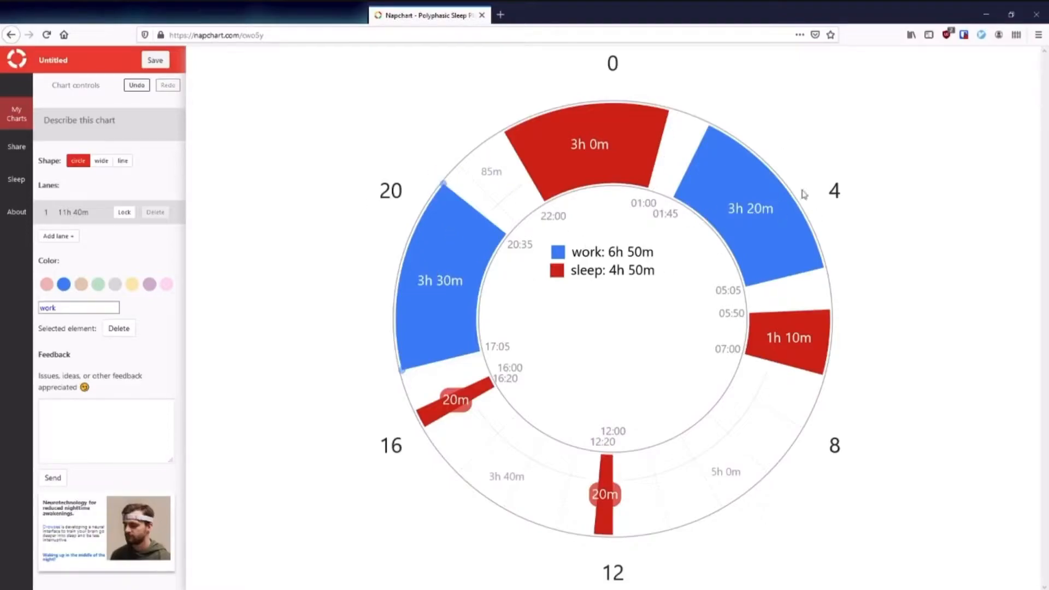
mouse_move(105, 271)
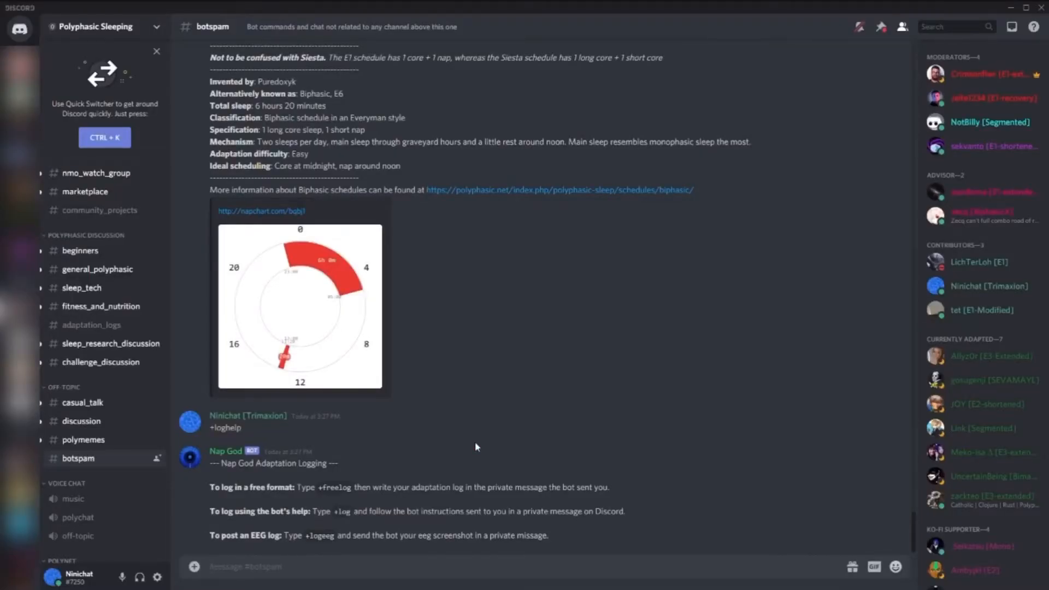
text(+set)
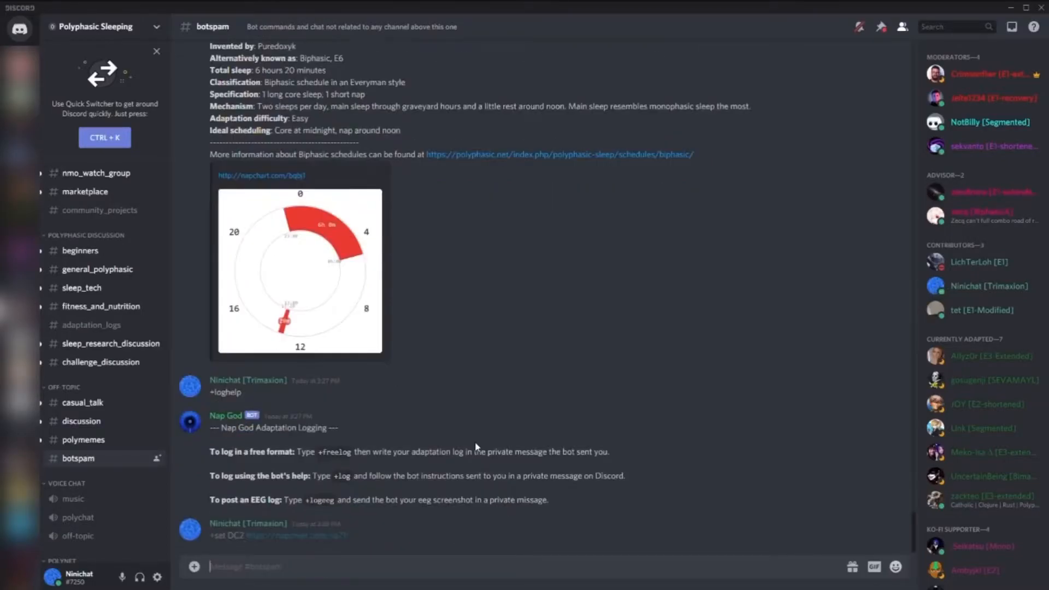
scroll(down, 3)
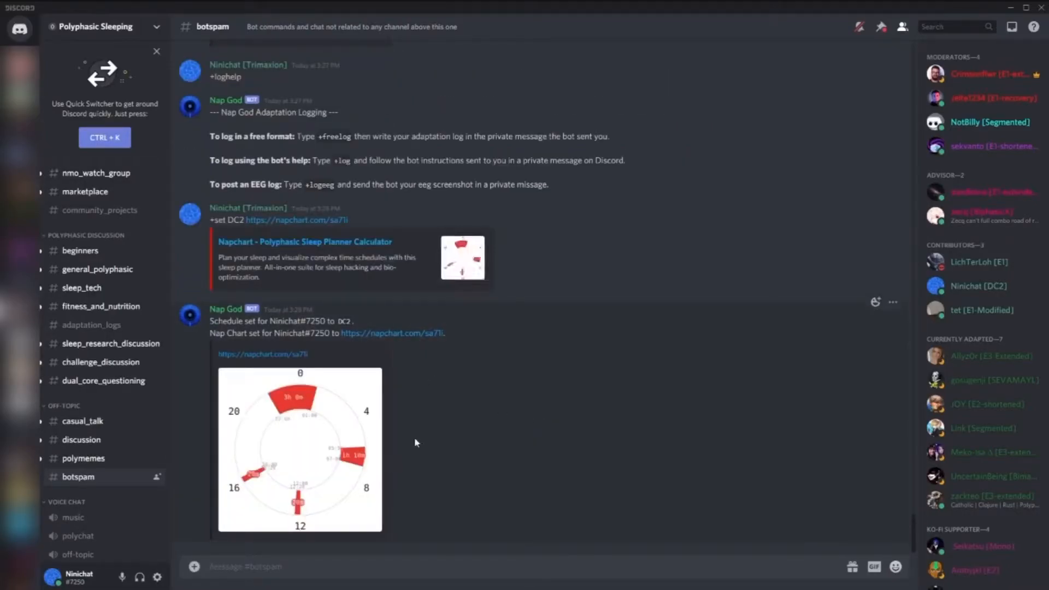
mouse_move(443, 380)
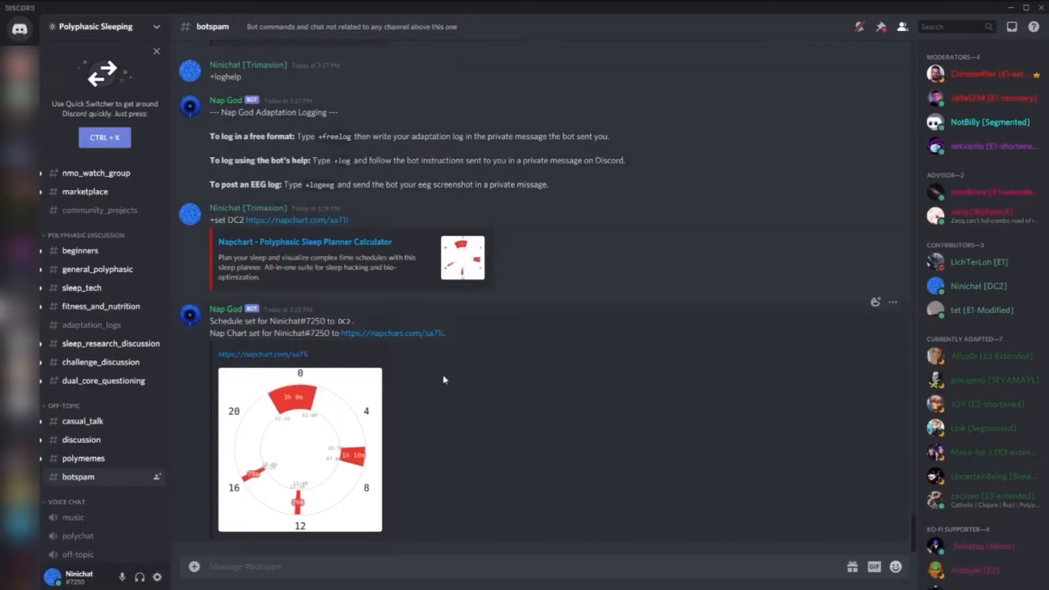
text(+lo)
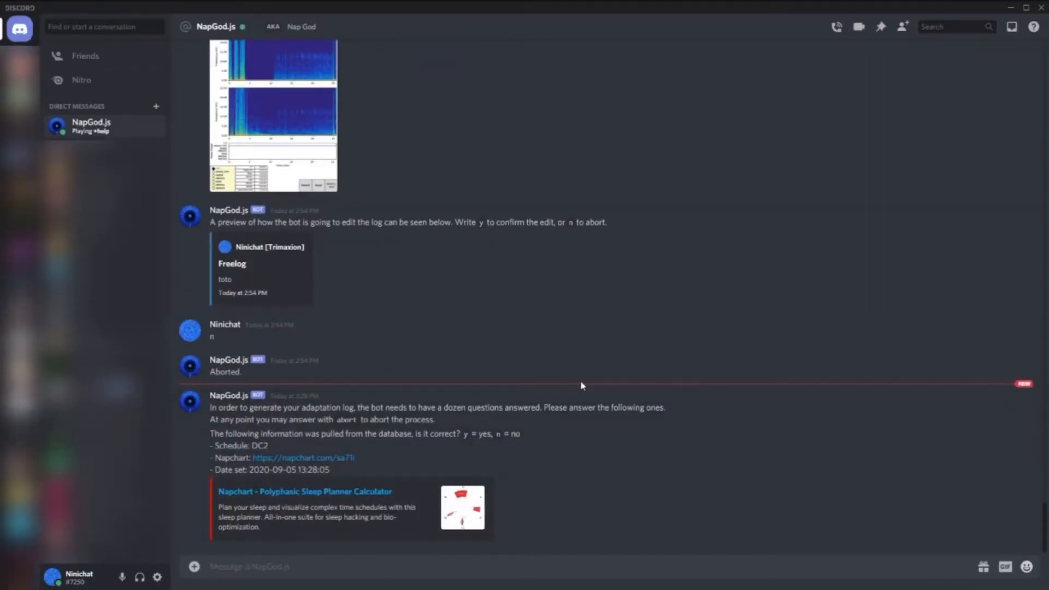
mouse_move(547, 474)
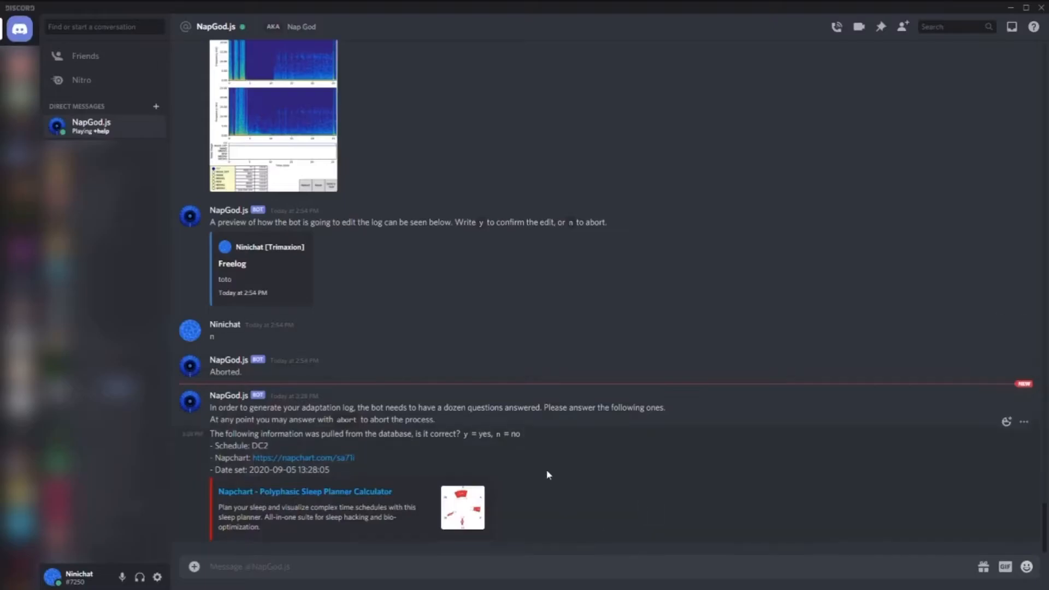
mouse_move(295, 451)
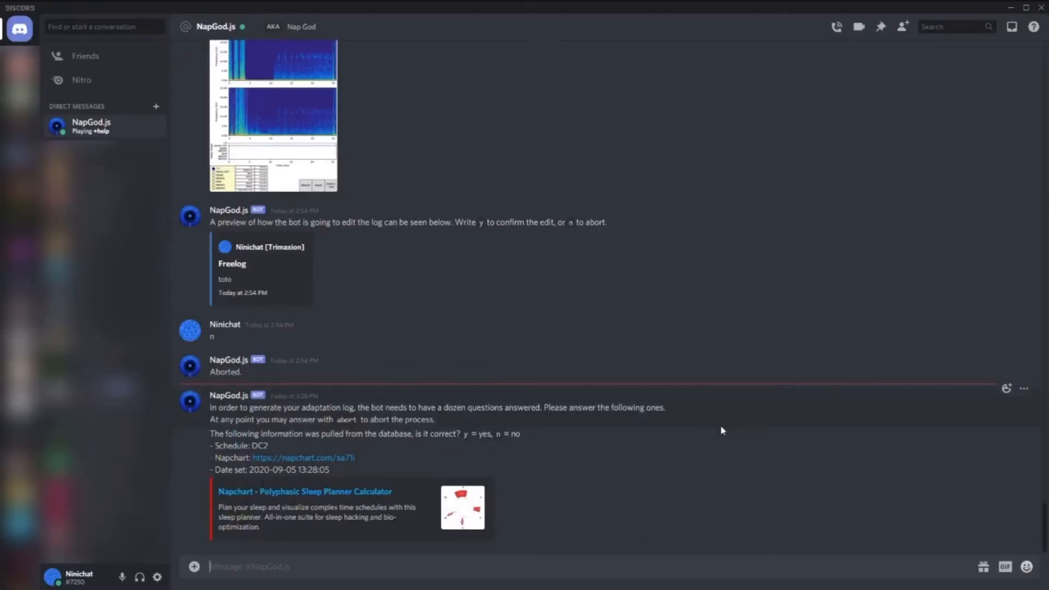
Answer the bot: previous schedule rated 2, not sleep deprived, previously monophasic
text(y)
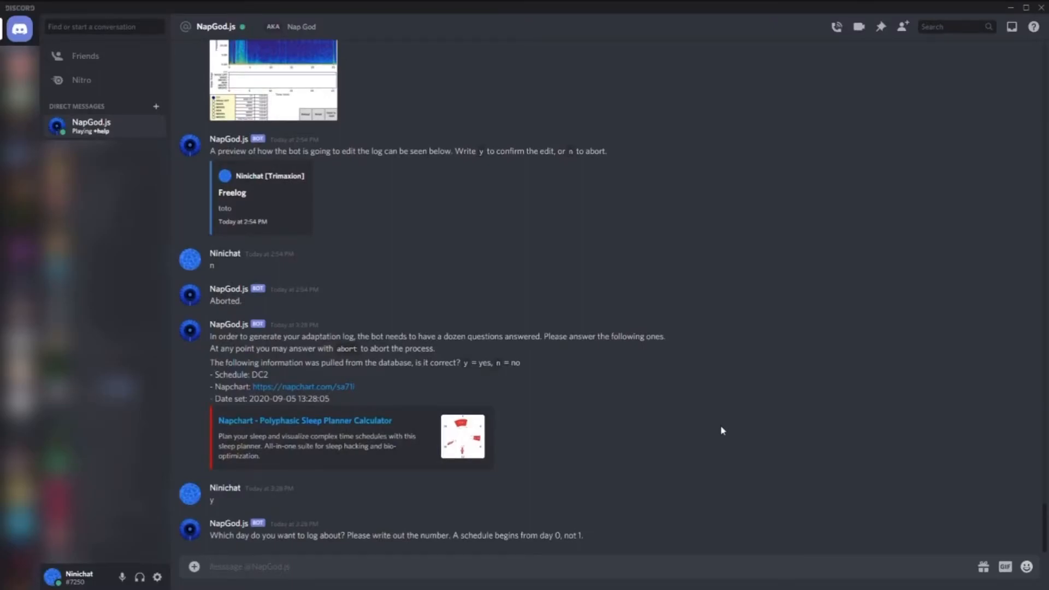
text(0)
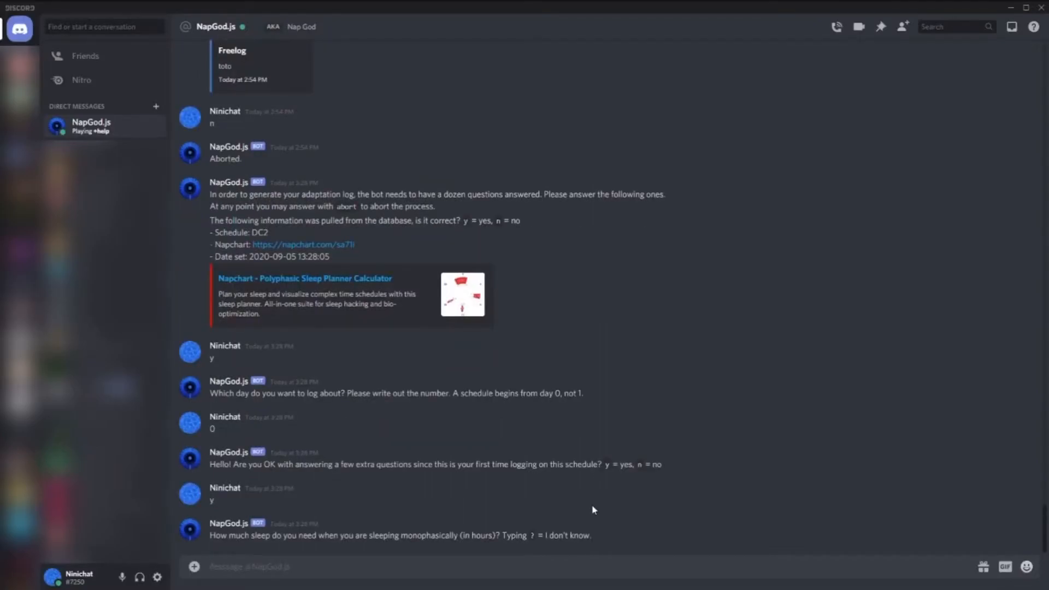
text(?)
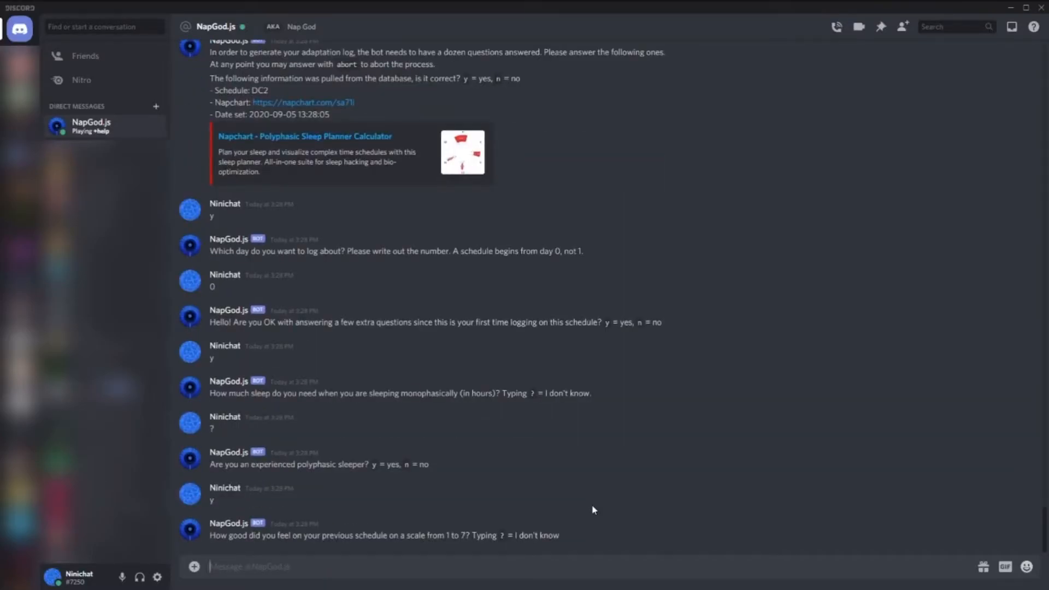
text(2)
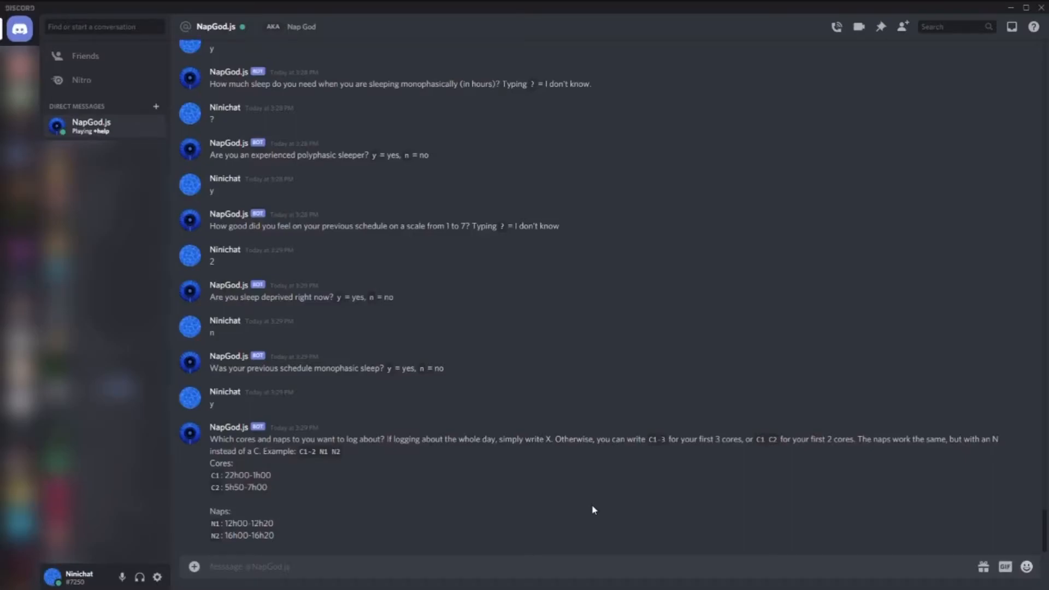
mouse_move(330, 433)
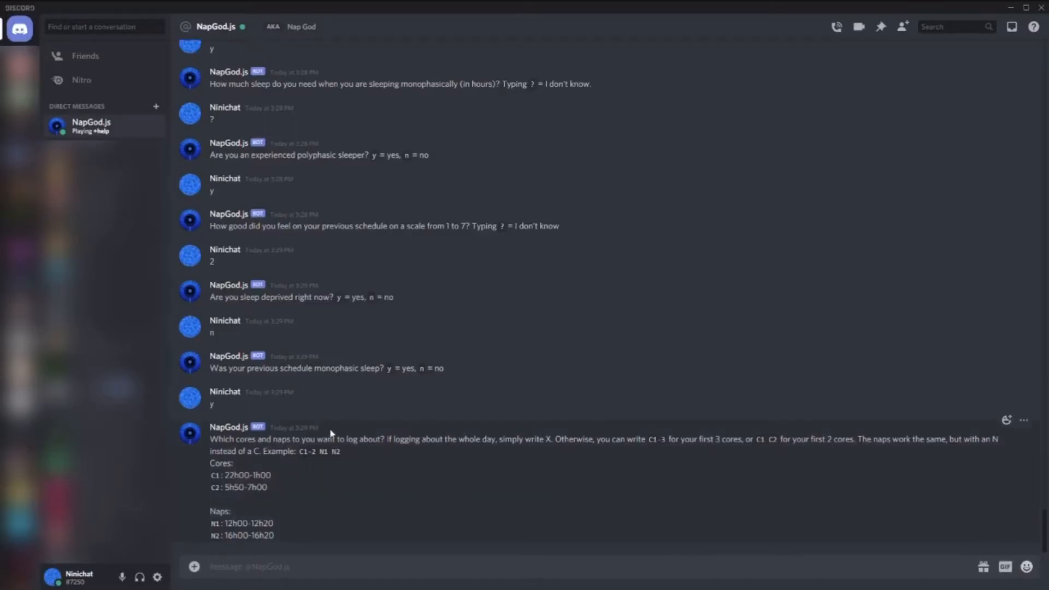
mouse_move(333, 486)
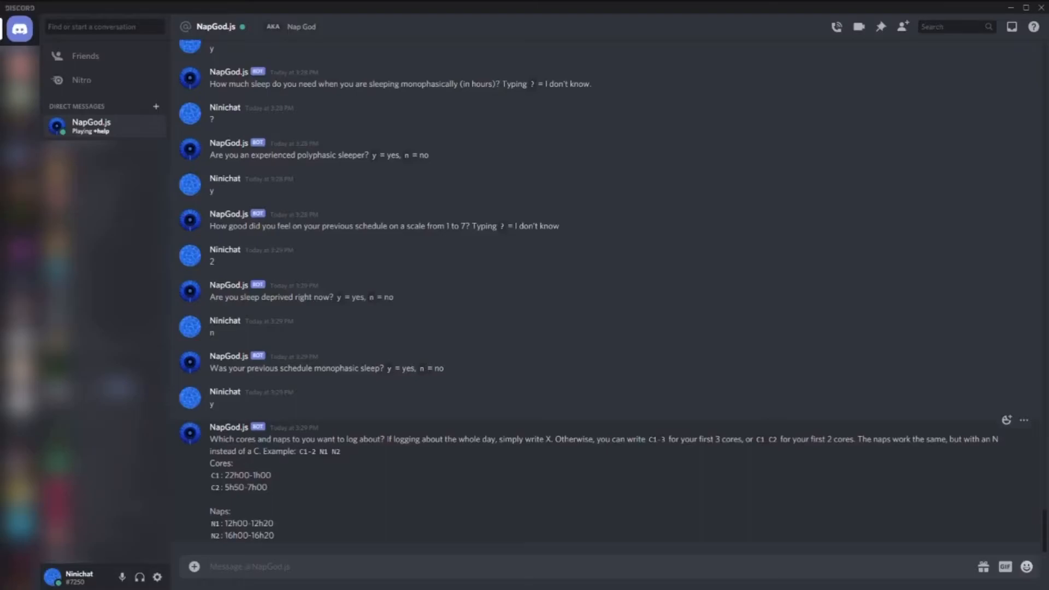
mouse_move(206, 480)
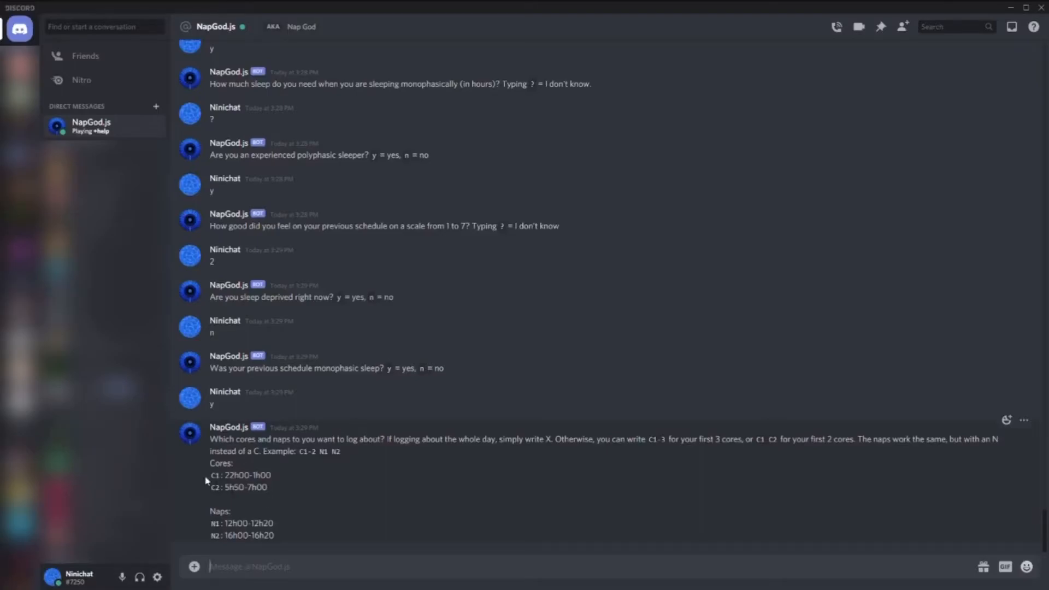
Draft 'C1-2 N1-2', delete it, and send X to log the whole day
drag(225, 487, 256, 486)
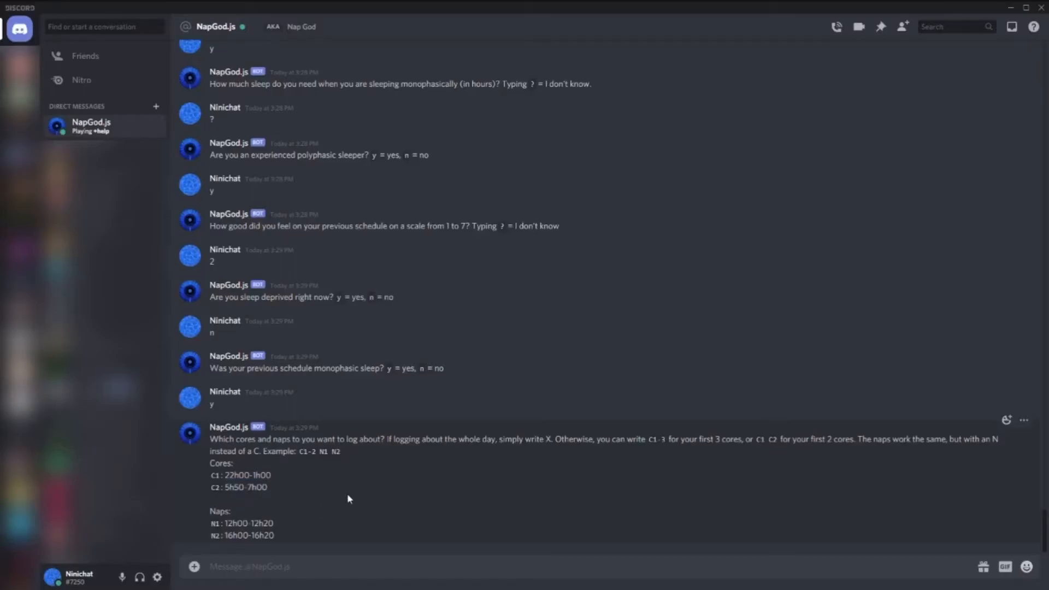
text(C1-2 N1)
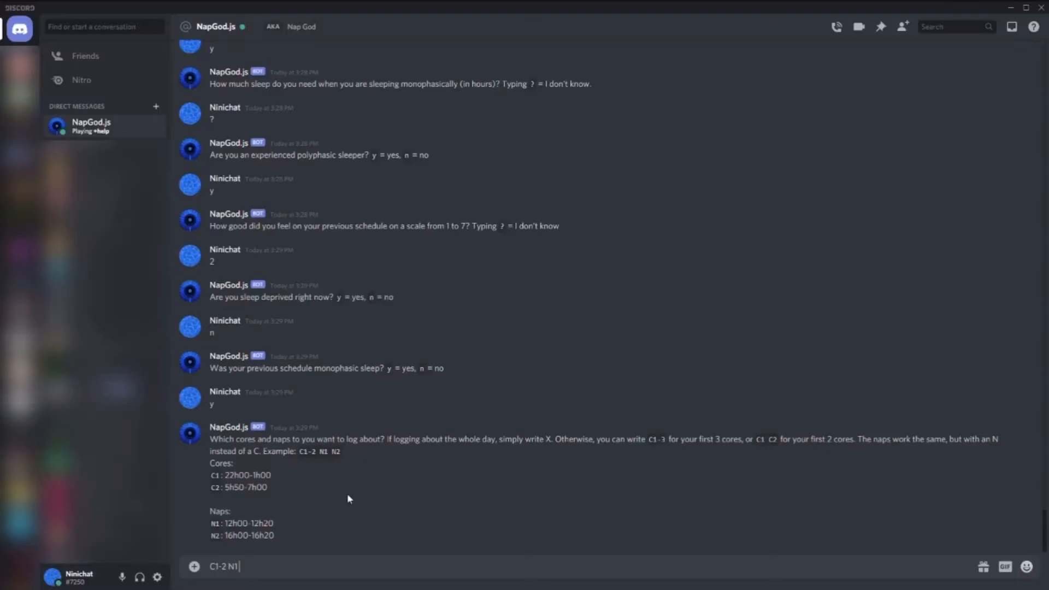
key(Backspace)
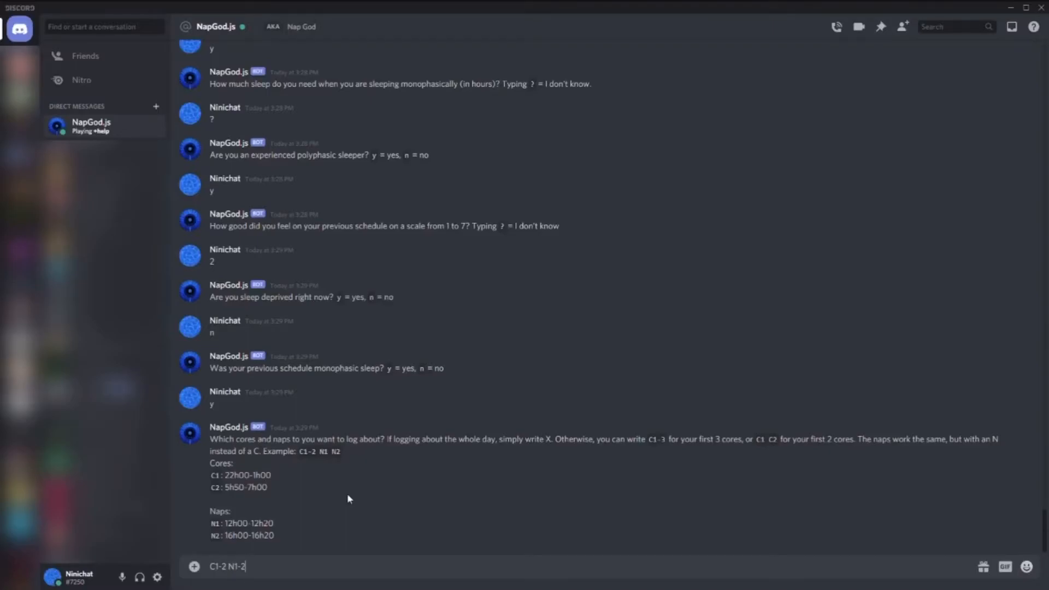
key(backspace)
text(x)
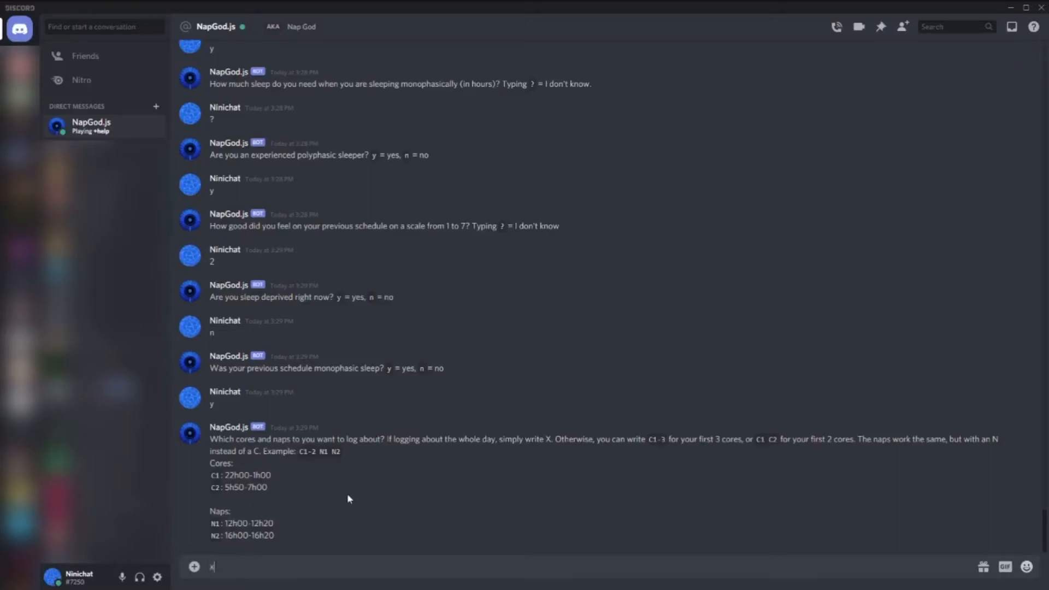
key(enter)
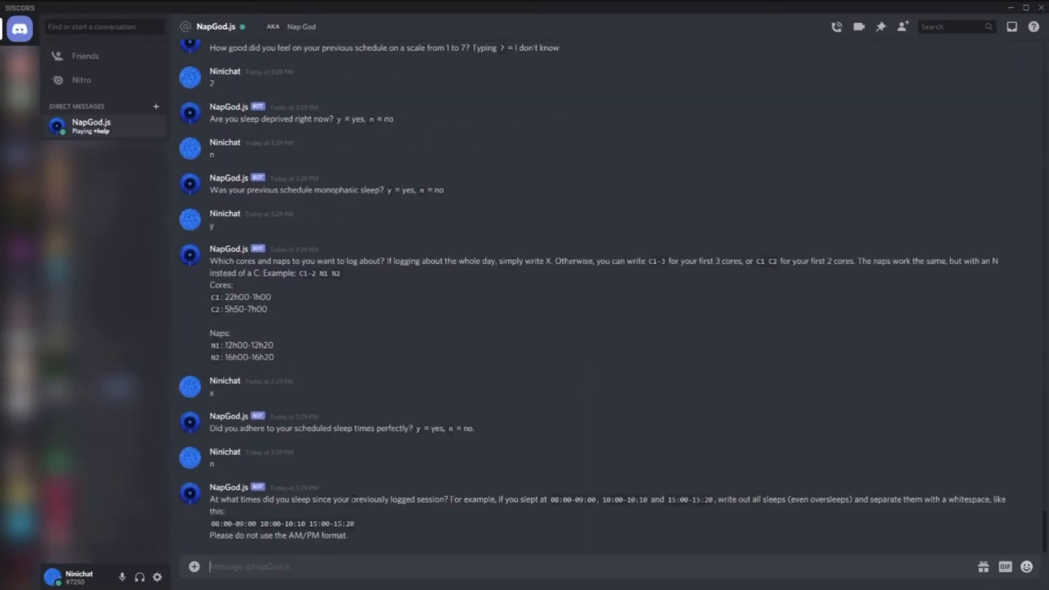
mouse_move(217, 324)
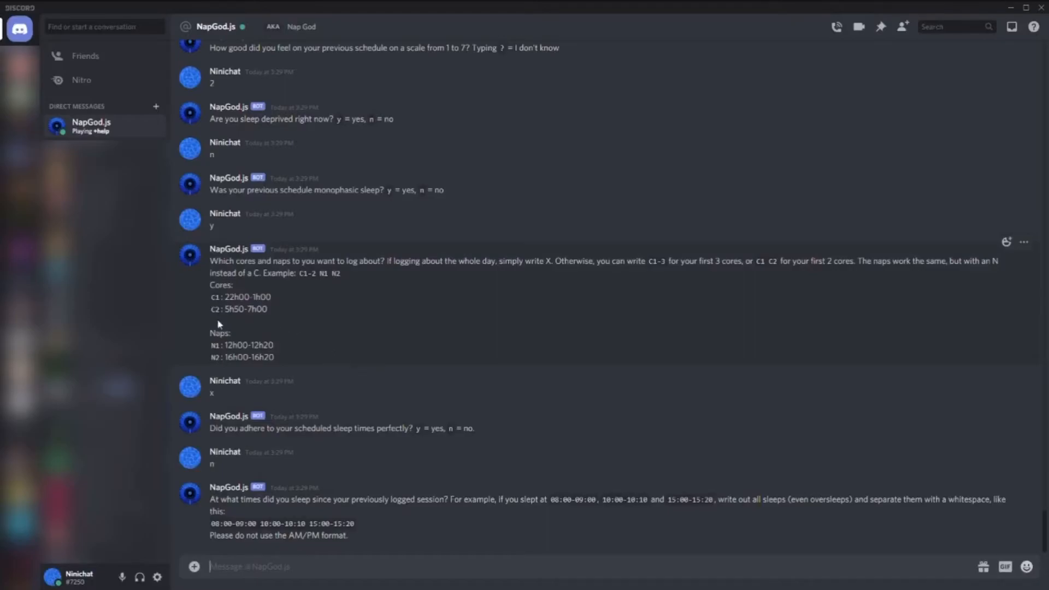
Send the actual sleep times 22h00-1h20, 5h00-7h00, 12h05-12h20, 16h00-16h20
text(22)
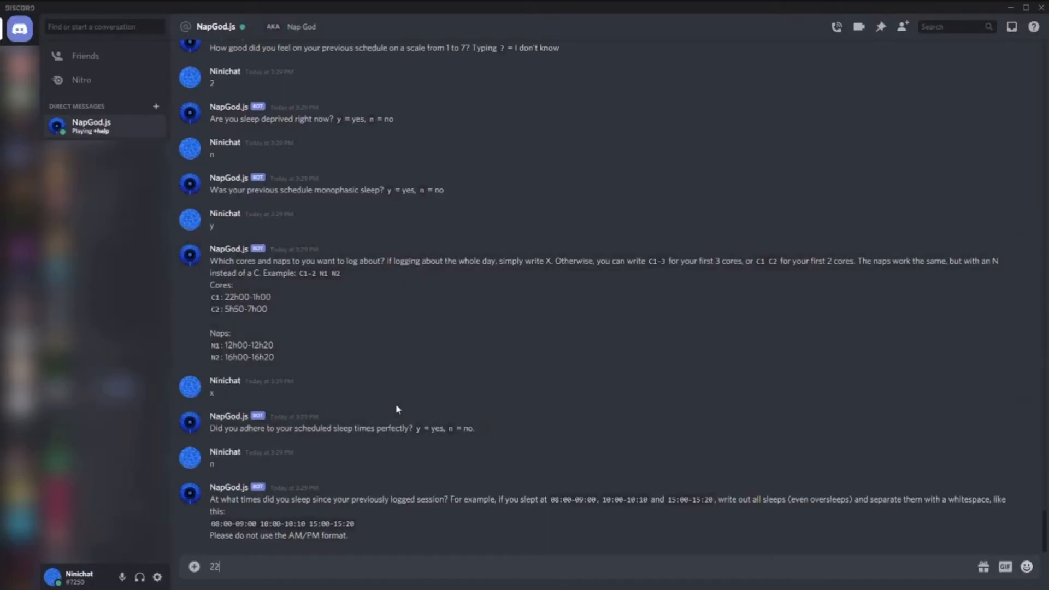
text(h00-1h)
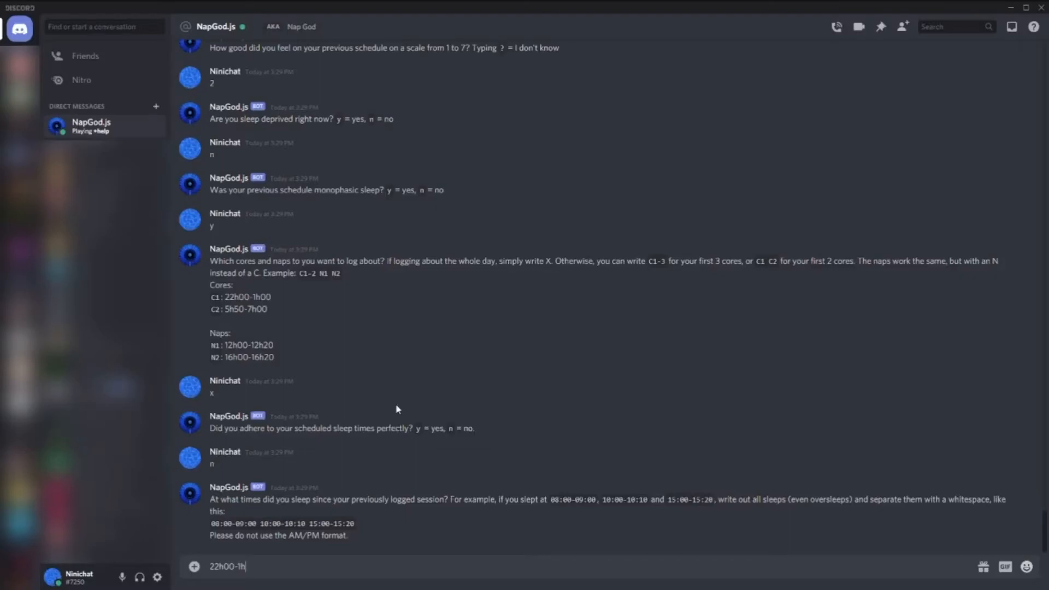
text(20)
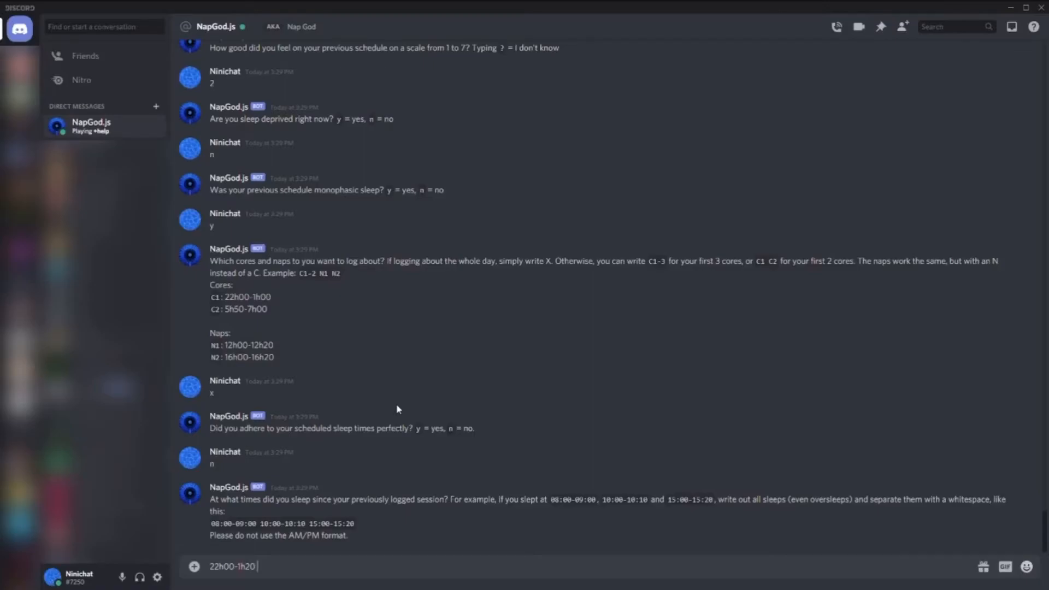
text(5h00-)
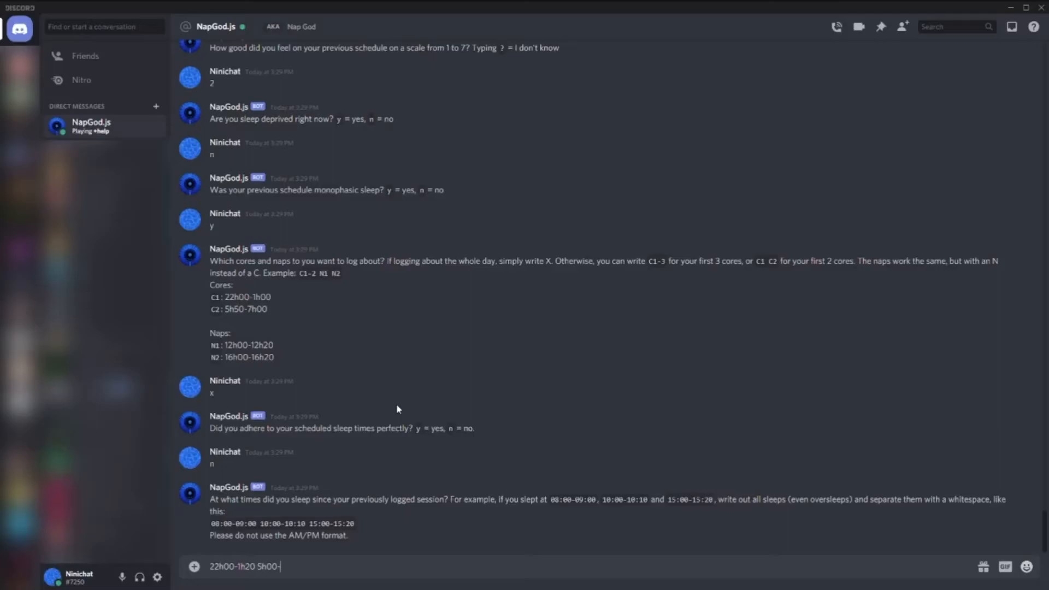
text(7h00)
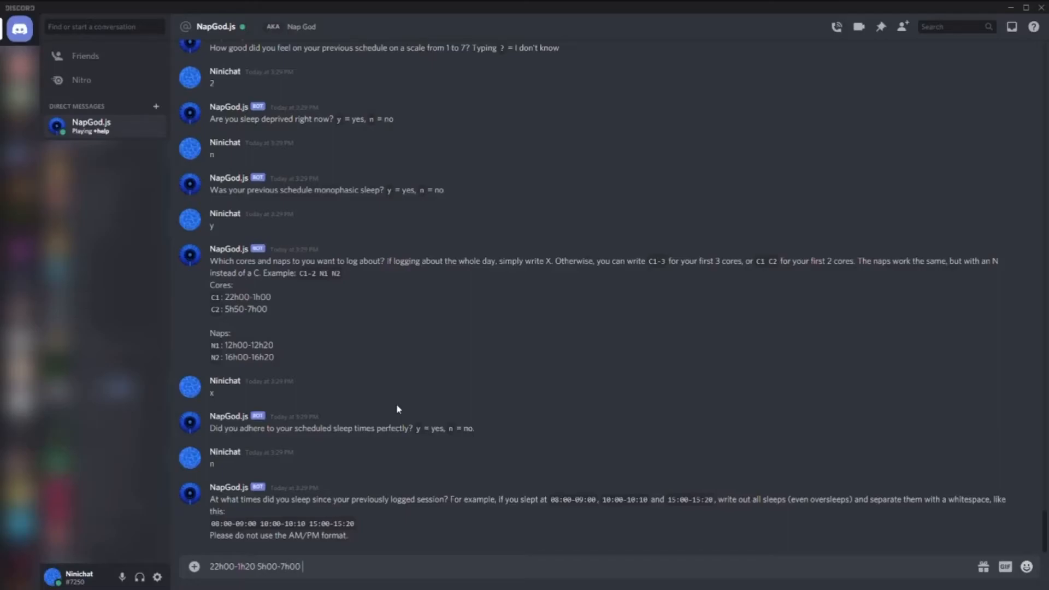
text(12h0)
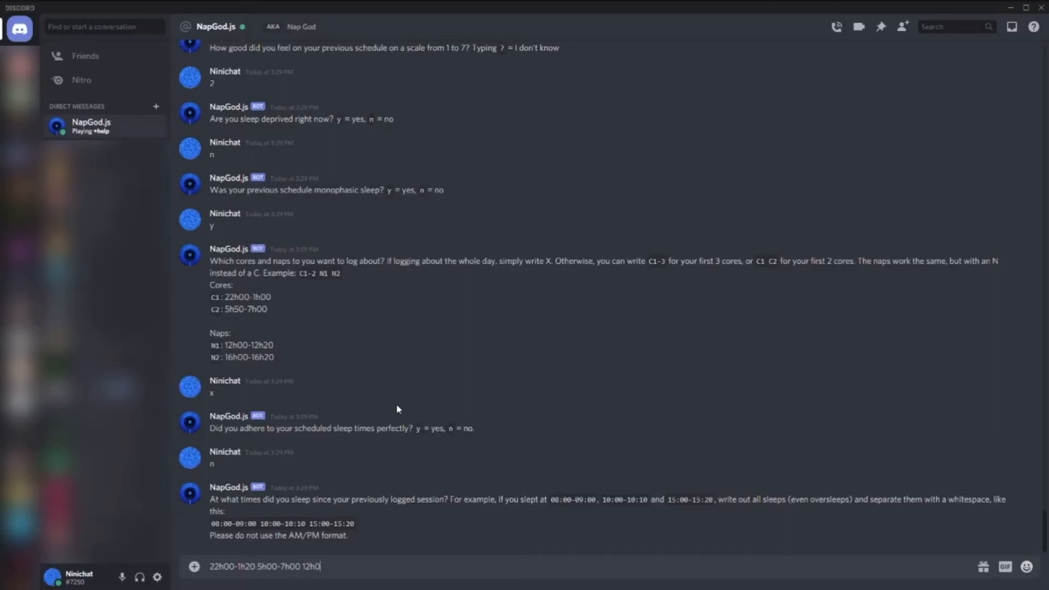
text(05-12h)
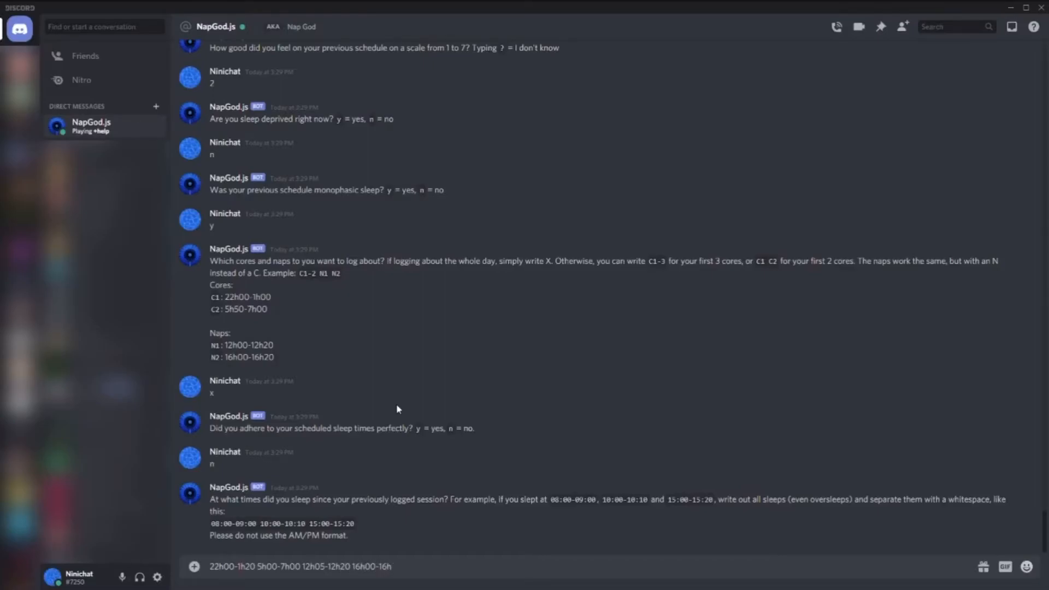
text(20)
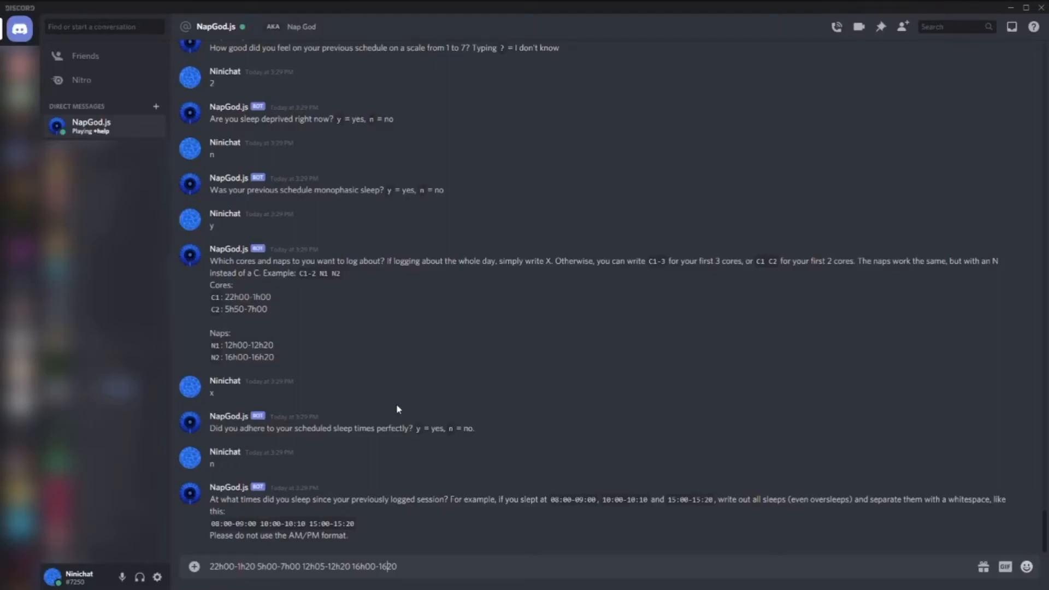
key(enter)
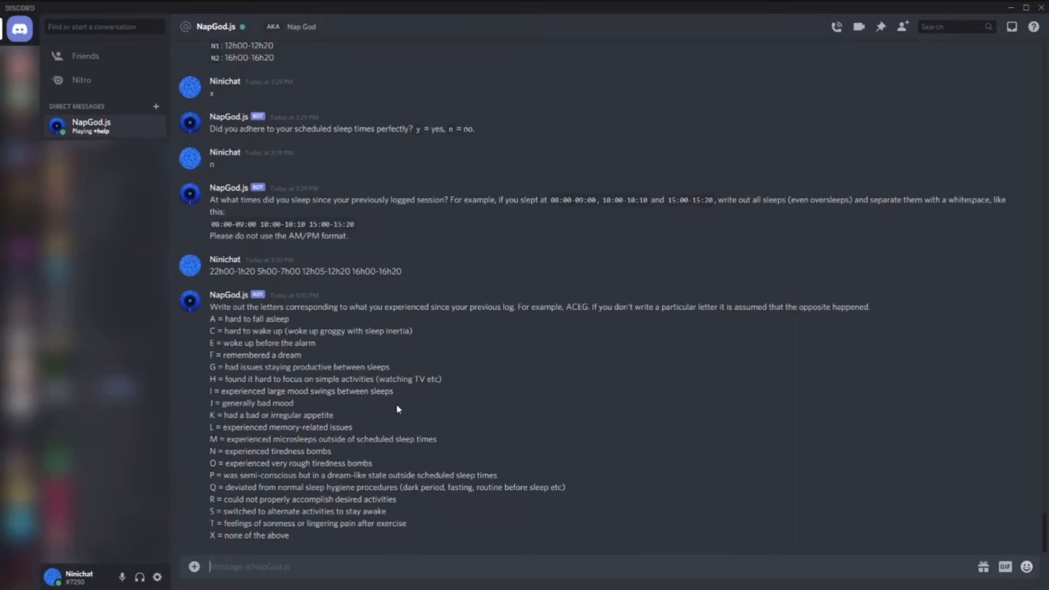
mouse_move(542, 326)
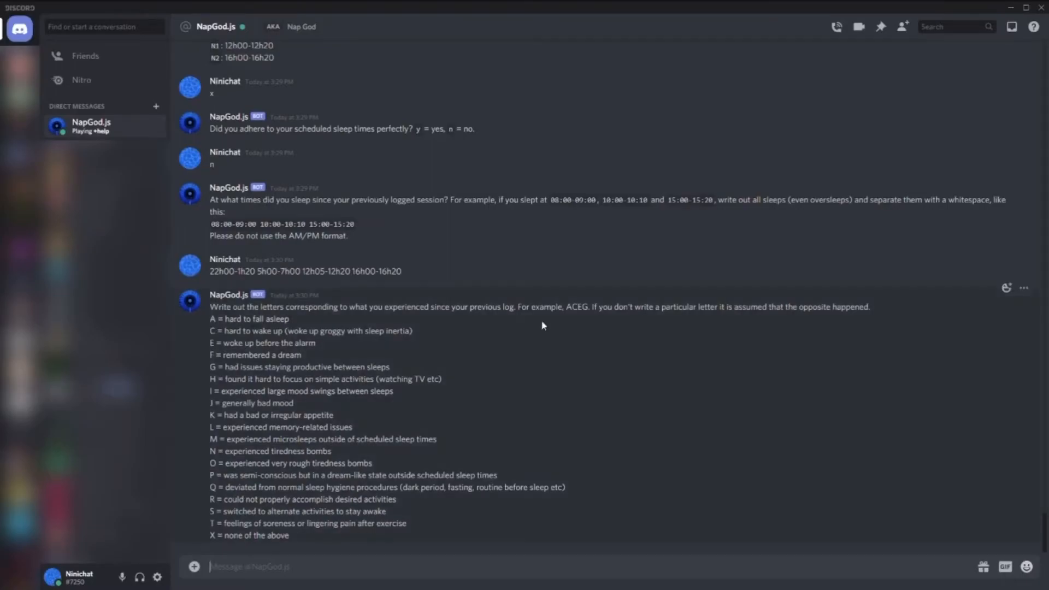
mouse_move(348, 418)
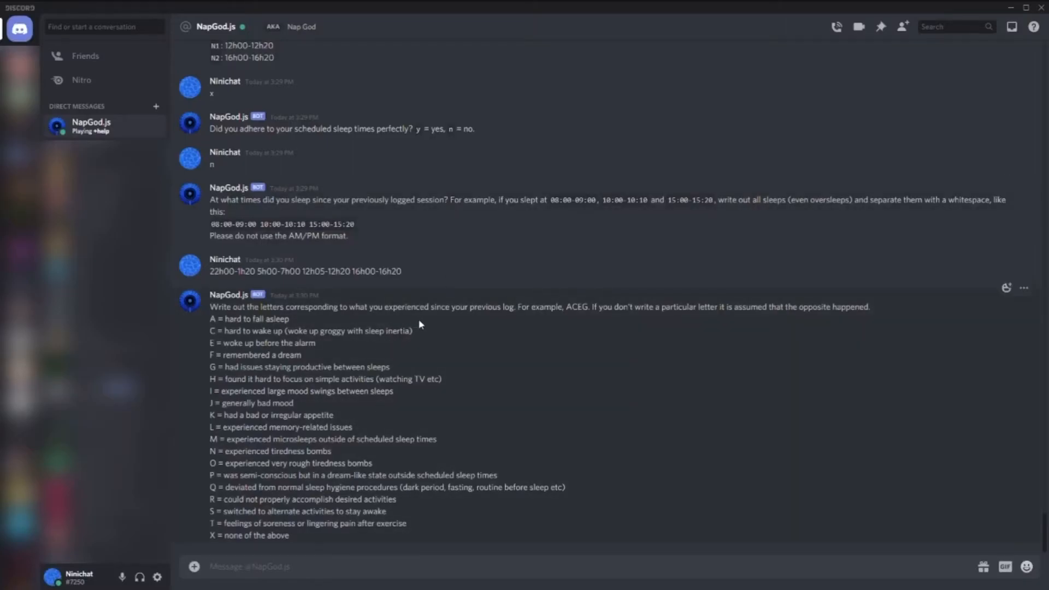
mouse_move(446, 361)
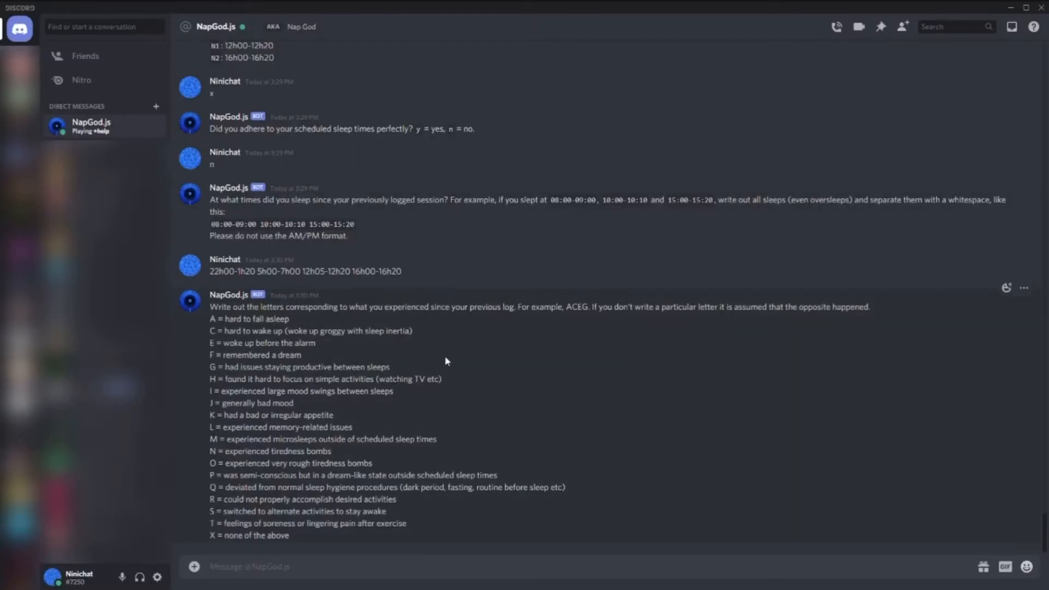
mouse_move(536, 342)
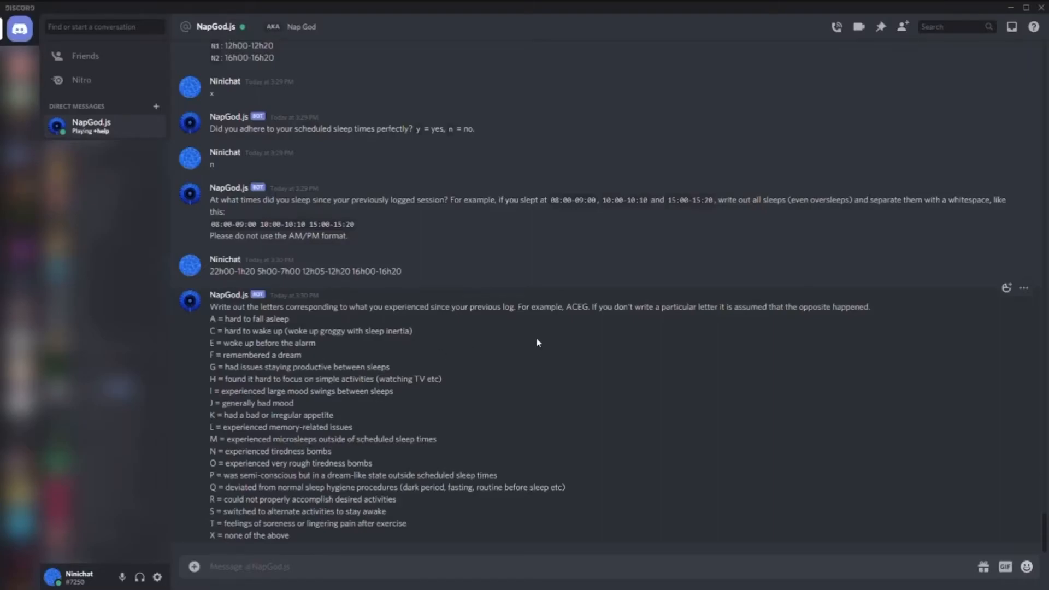
Draft the unsent symptom reply 'ajft' in the Nap God DM
text(a)
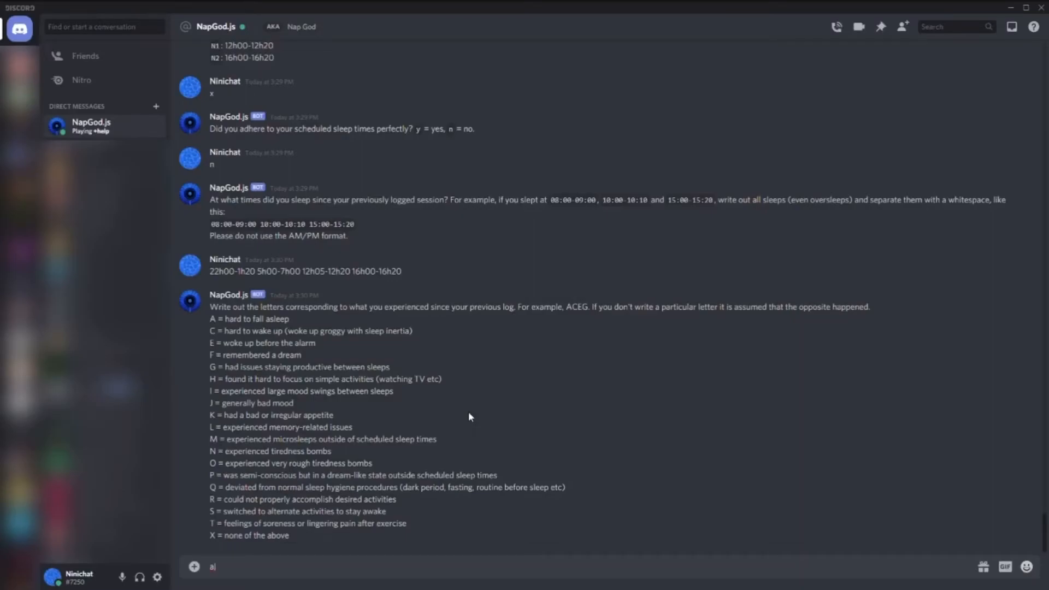
text(jf)
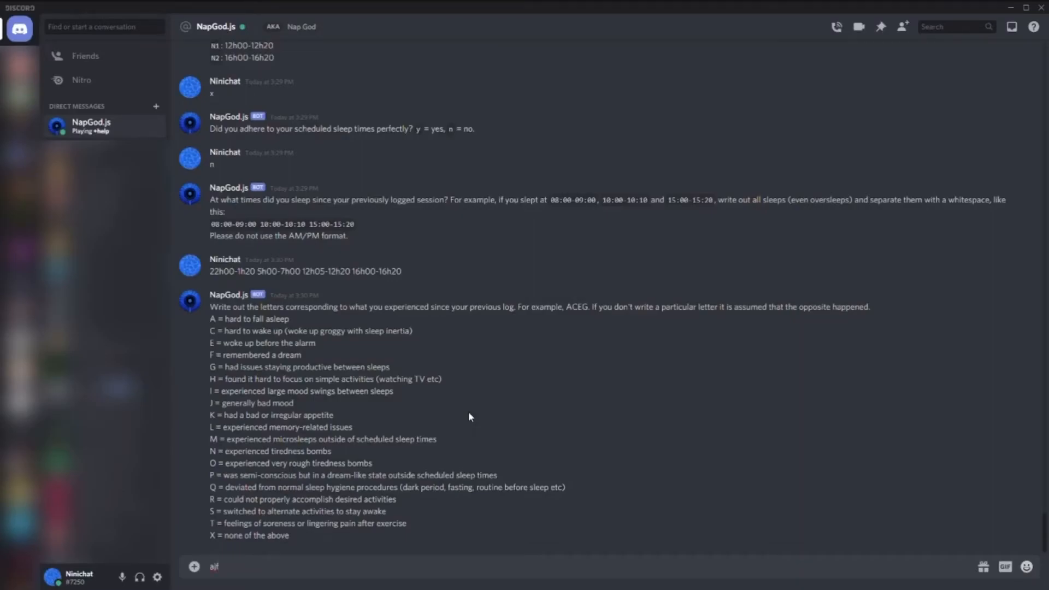
text(s)
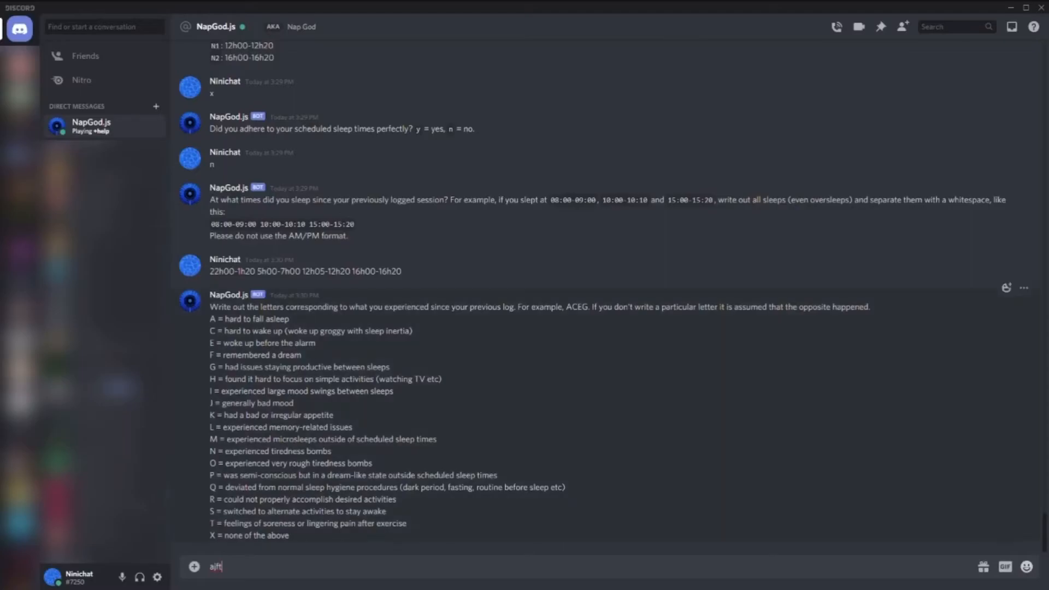
mouse_move(463, 348)
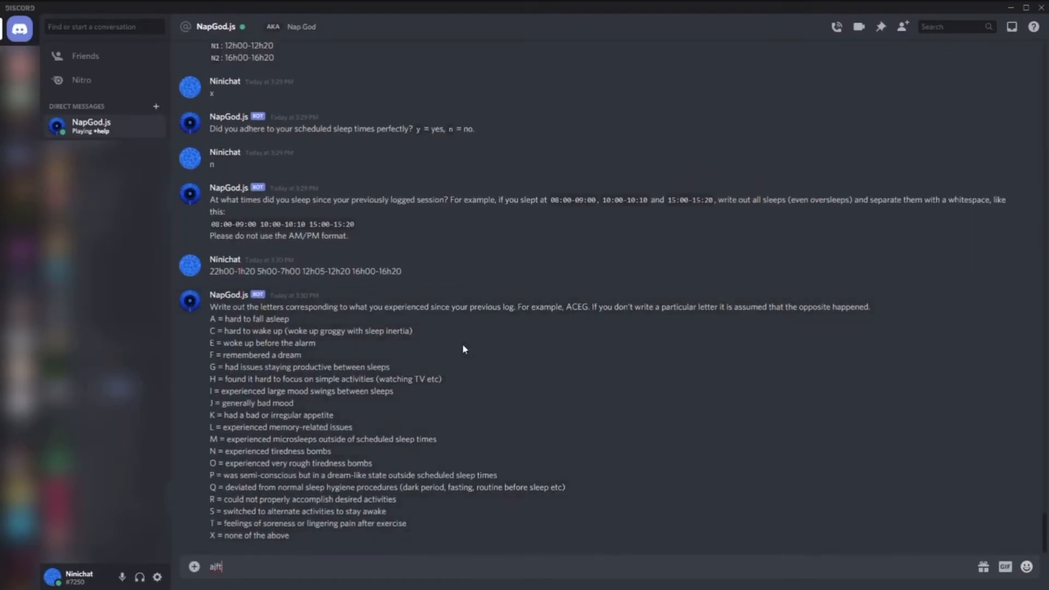
mouse_move(580, 373)
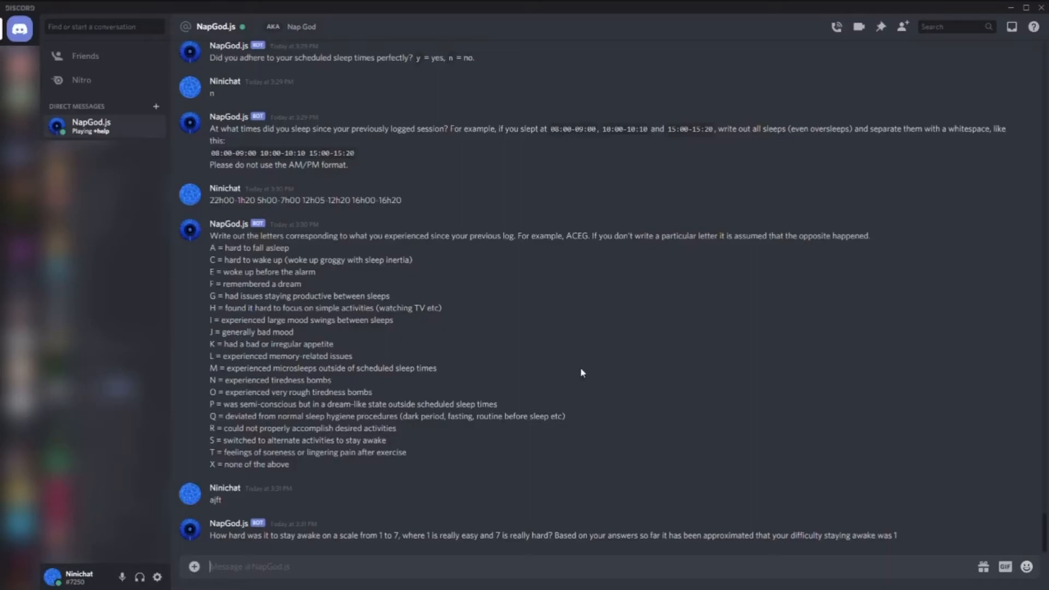
mouse_move(920, 552)
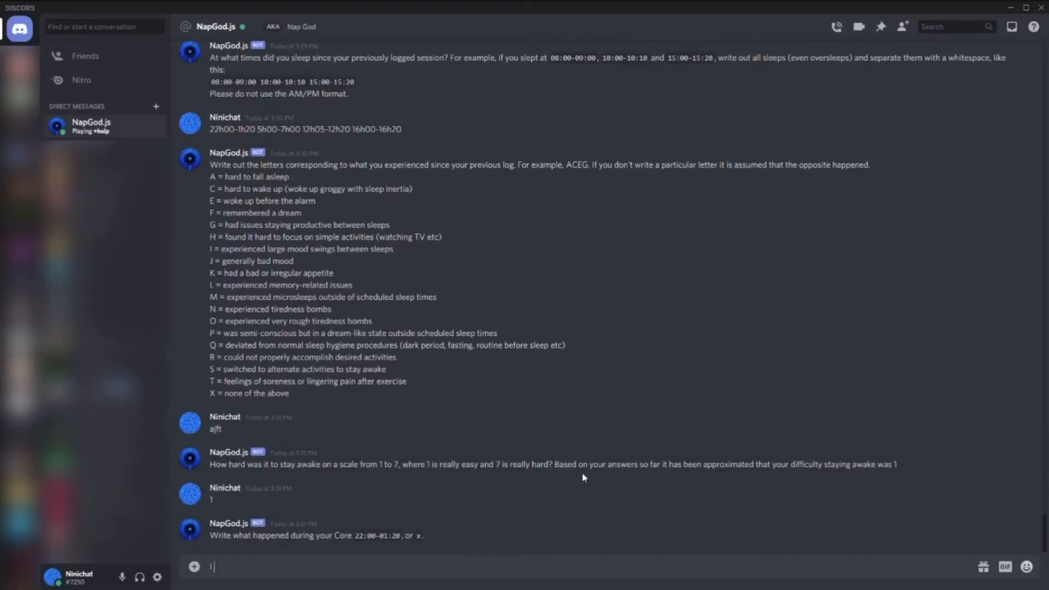
Reply 'I overslept, oop' for the first core, 'I napped' for the last nap, then send a recap
text(I overslept, oop)
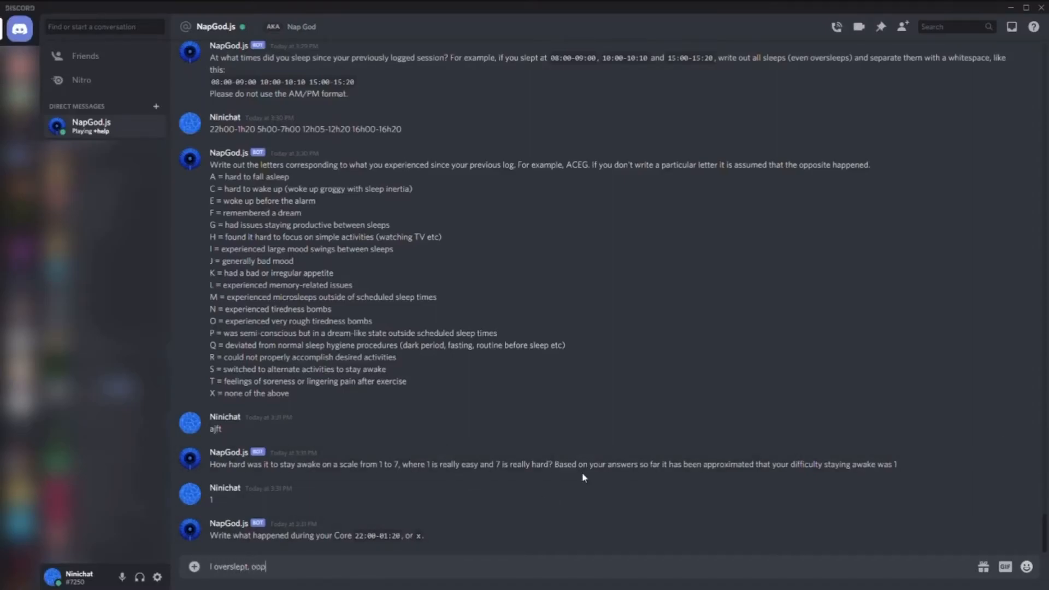
key(enter)
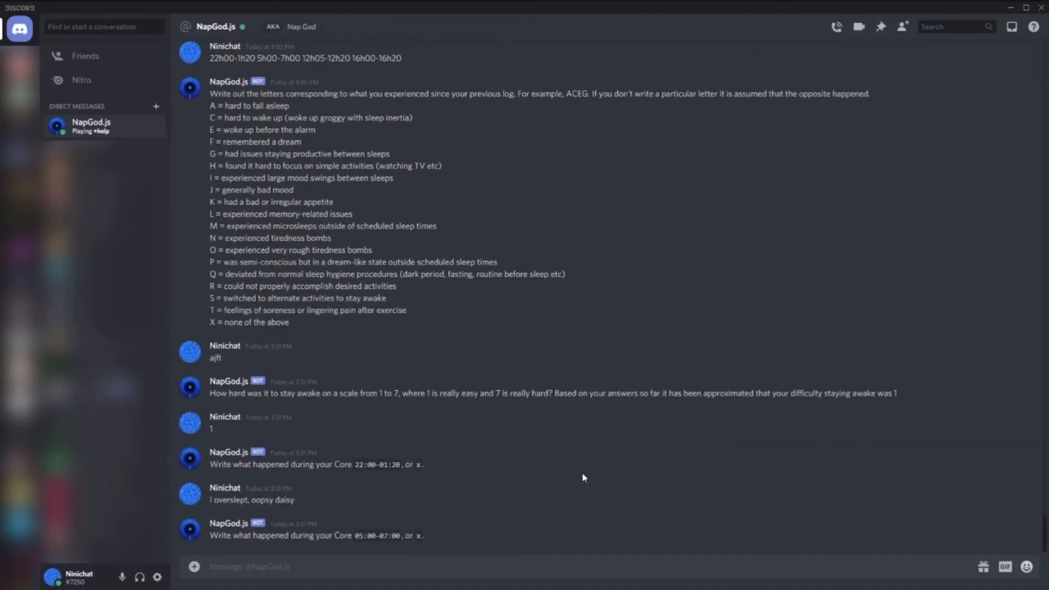
mouse_move(434, 531)
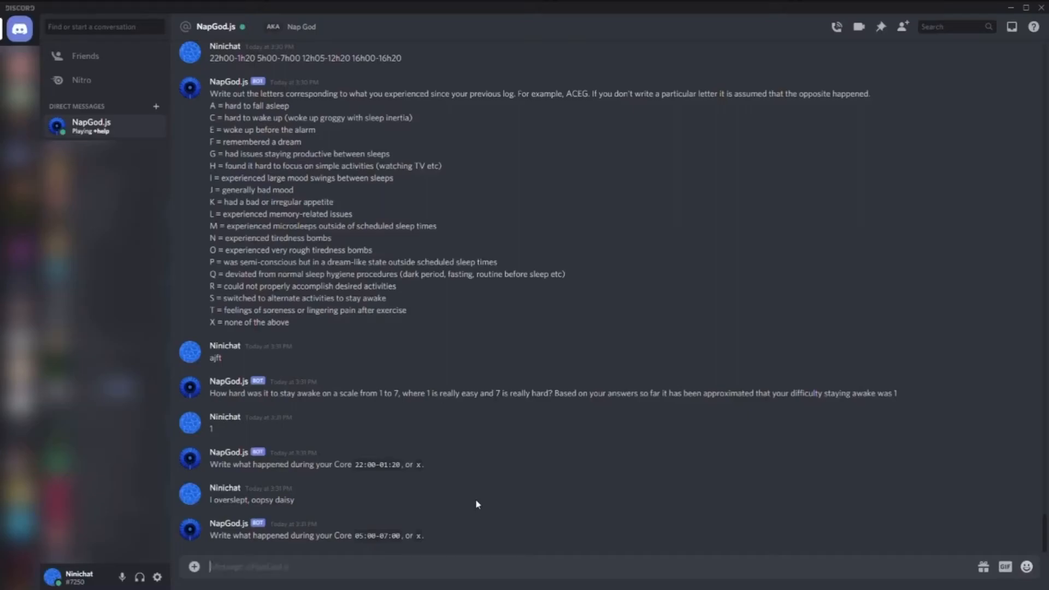
scroll(down, 3)
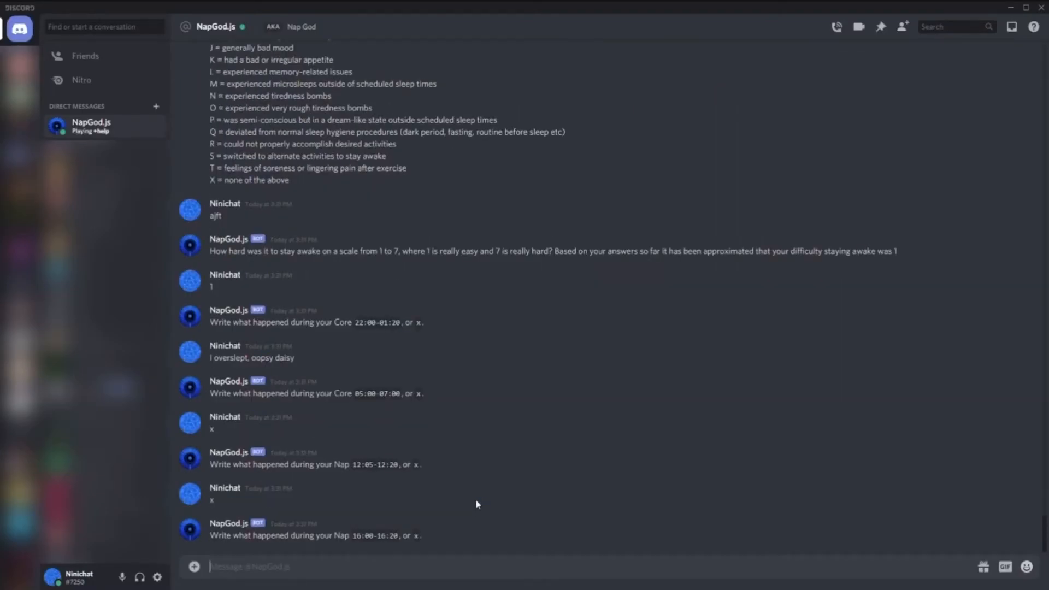
text(I nap)
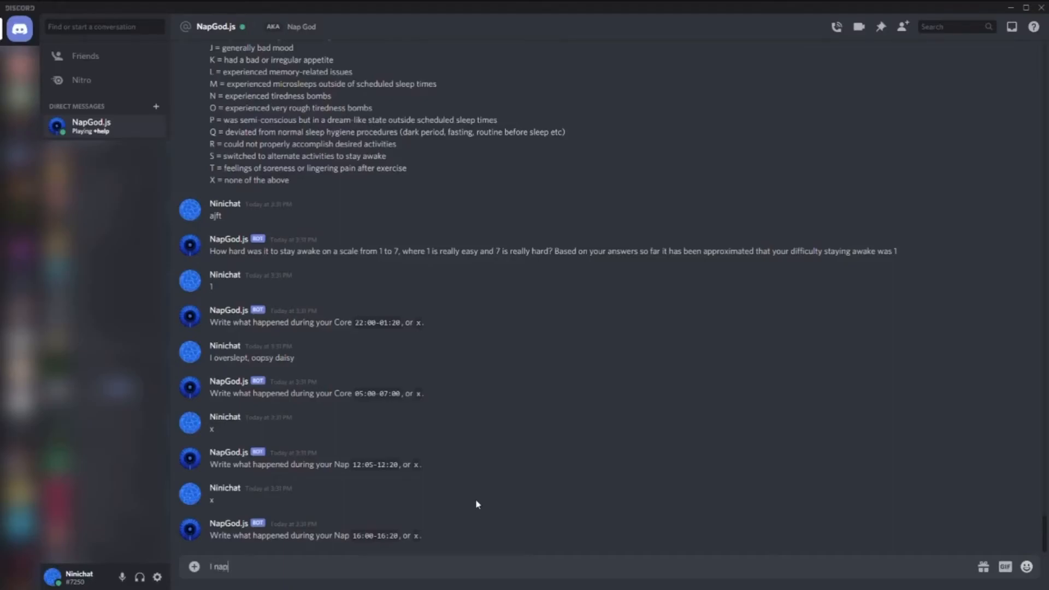
key(enter)
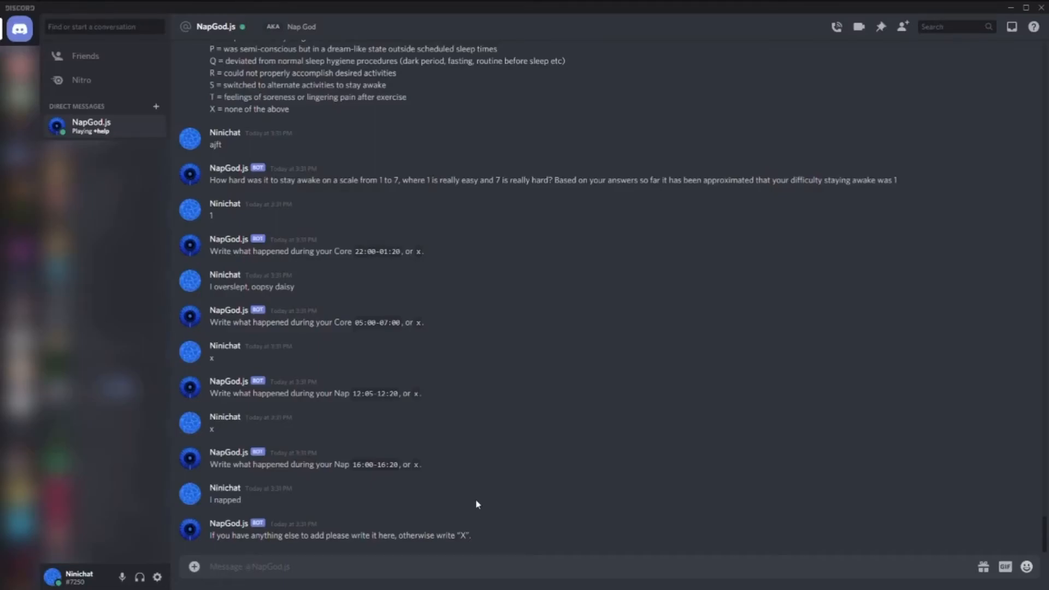
text(Somethin)
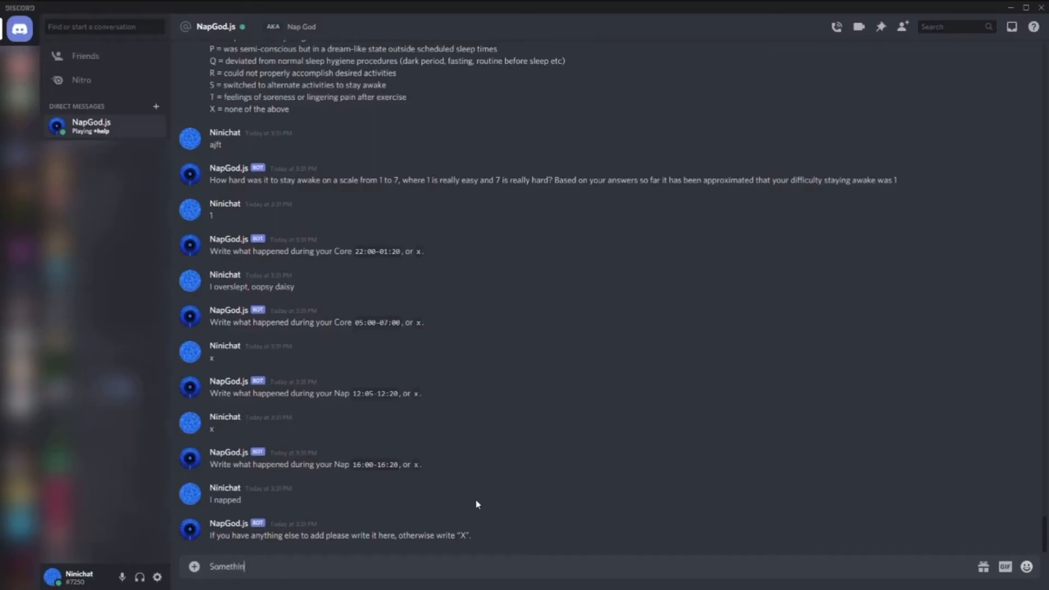
key(enter)
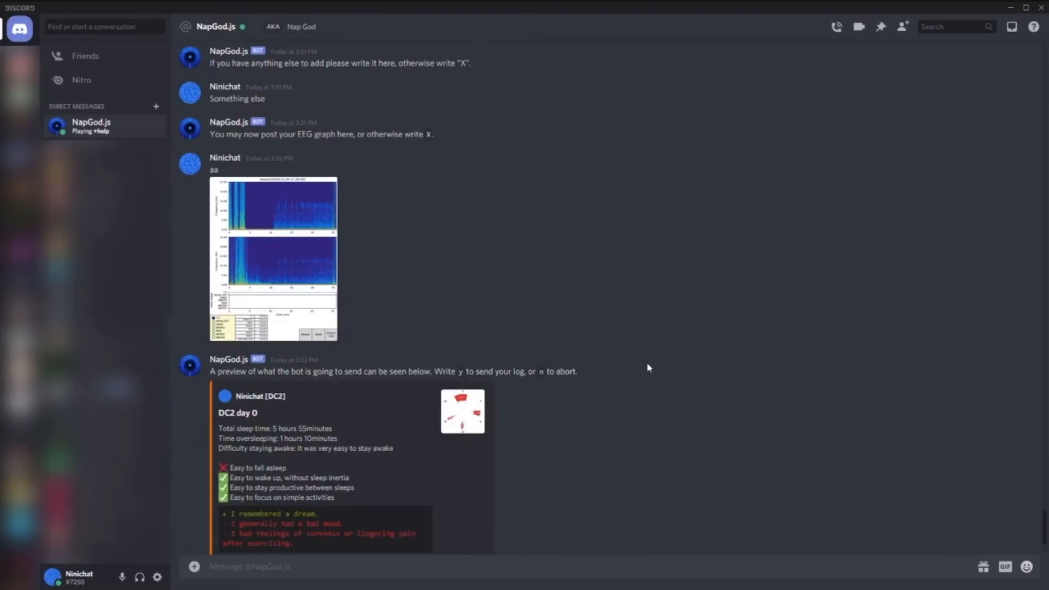
mouse_move(712, 157)
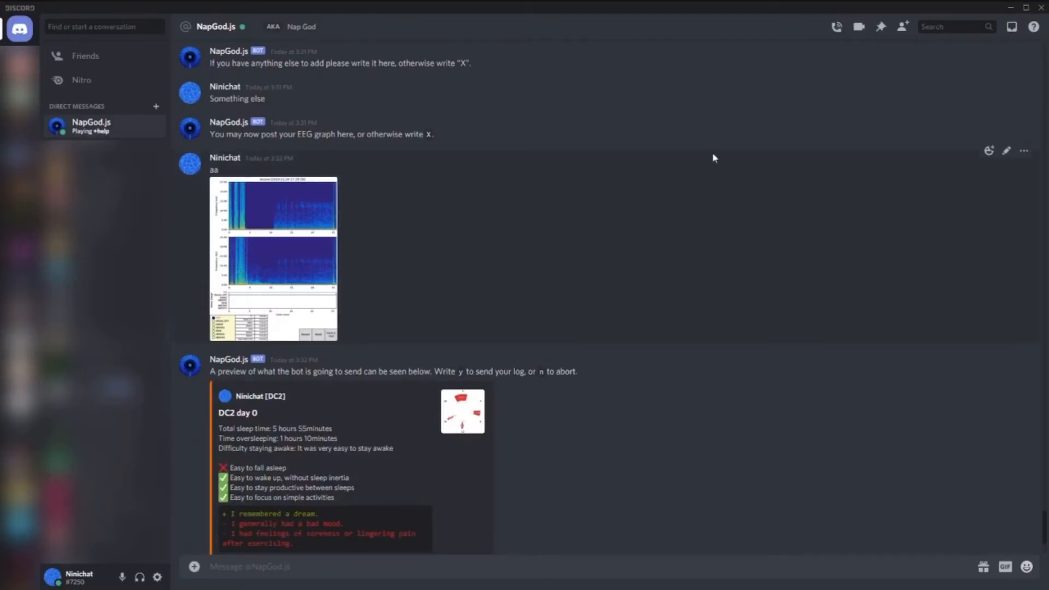
mouse_move(501, 222)
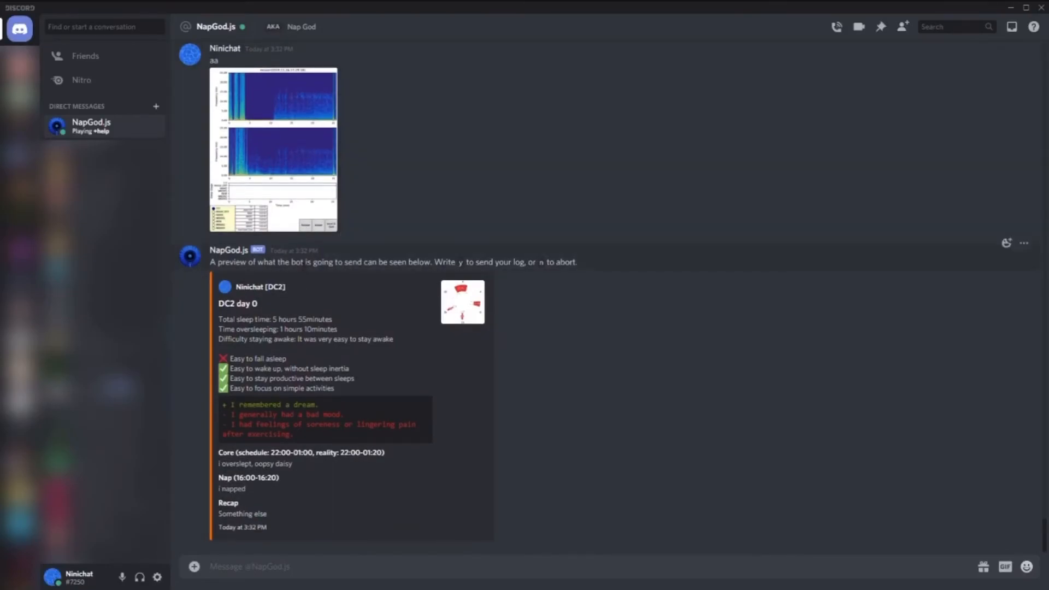
mouse_move(435, 251)
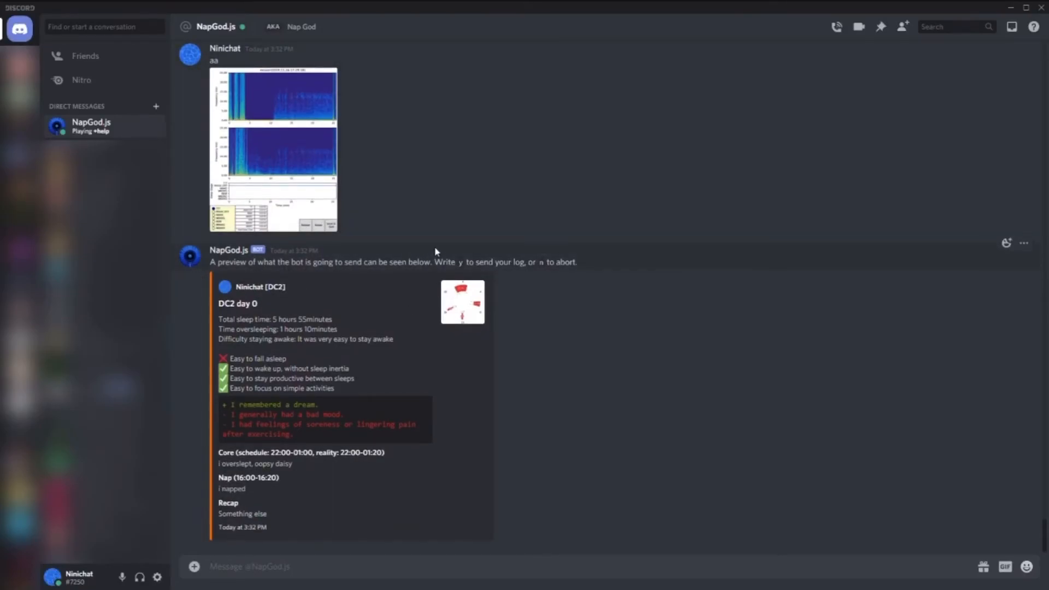
mouse_move(409, 272)
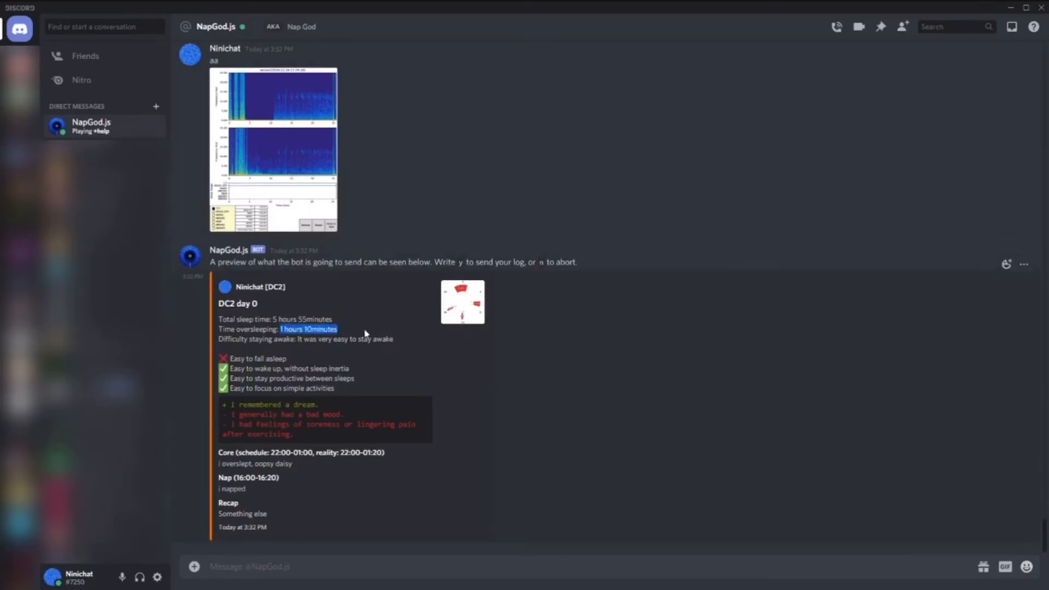
click(364, 333)
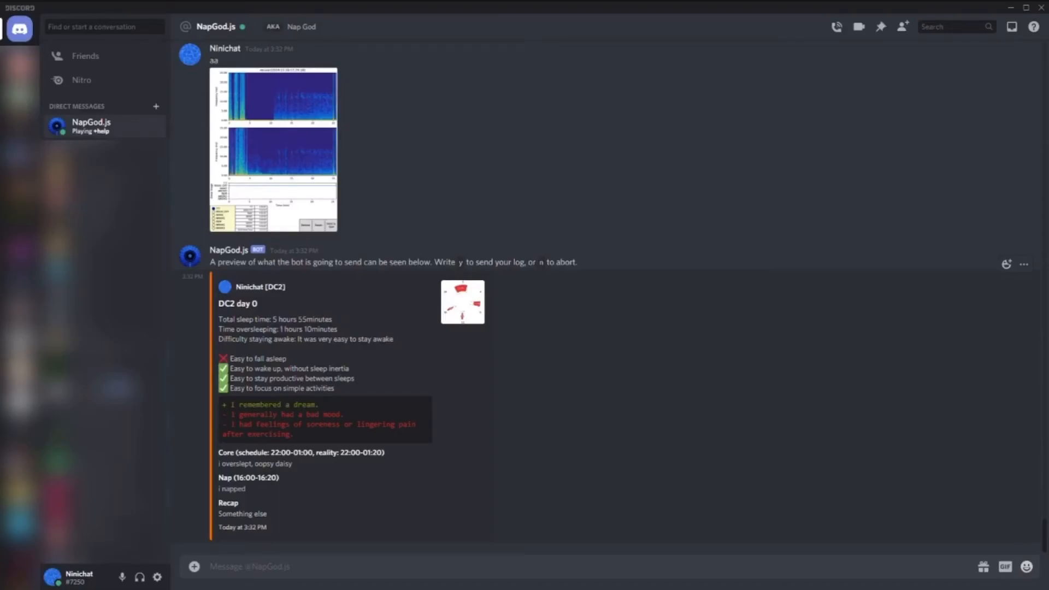
mouse_move(283, 349)
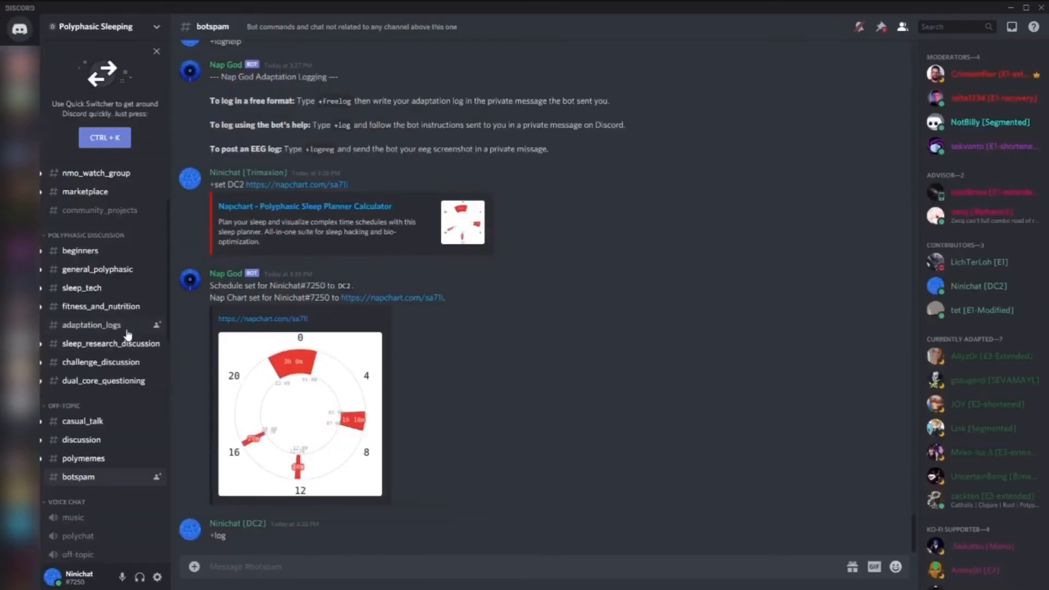
Return to the Nap God DM showing the DC2 day 0 log preview awaiting confirmation
click(92, 325)
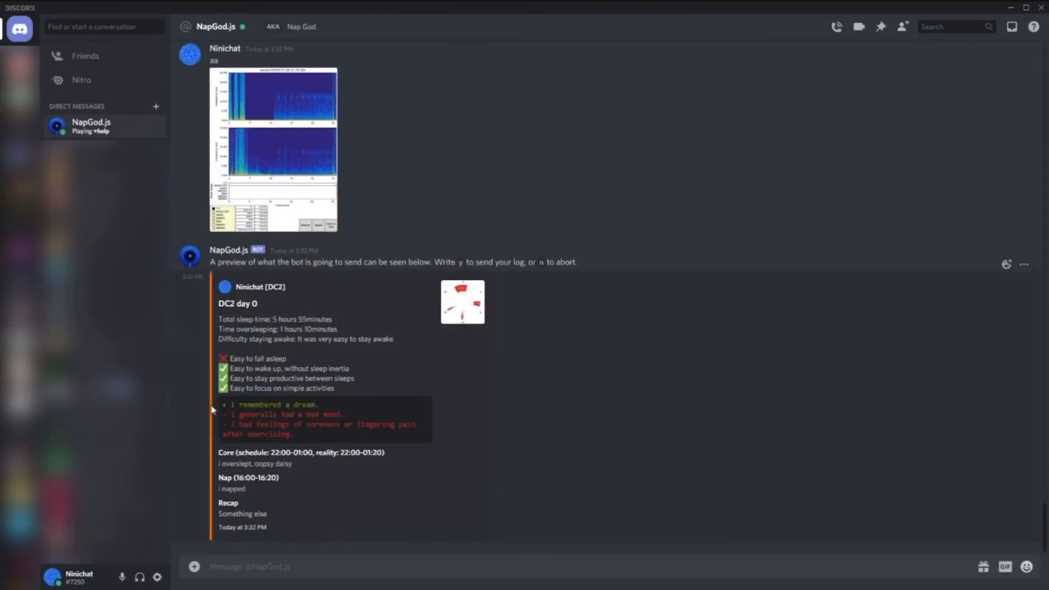
mouse_move(411, 381)
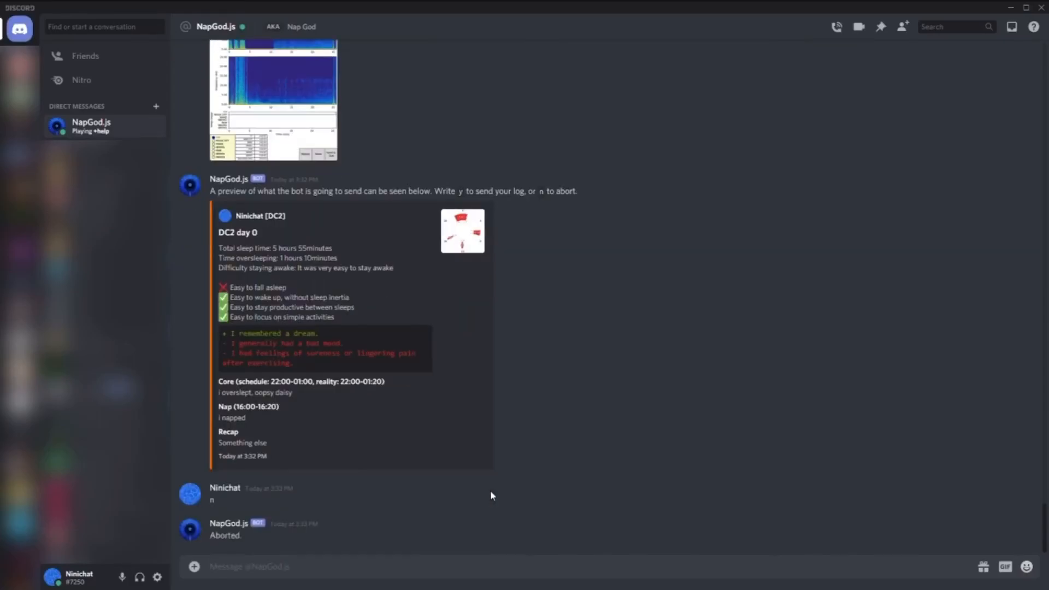
mouse_move(620, 507)
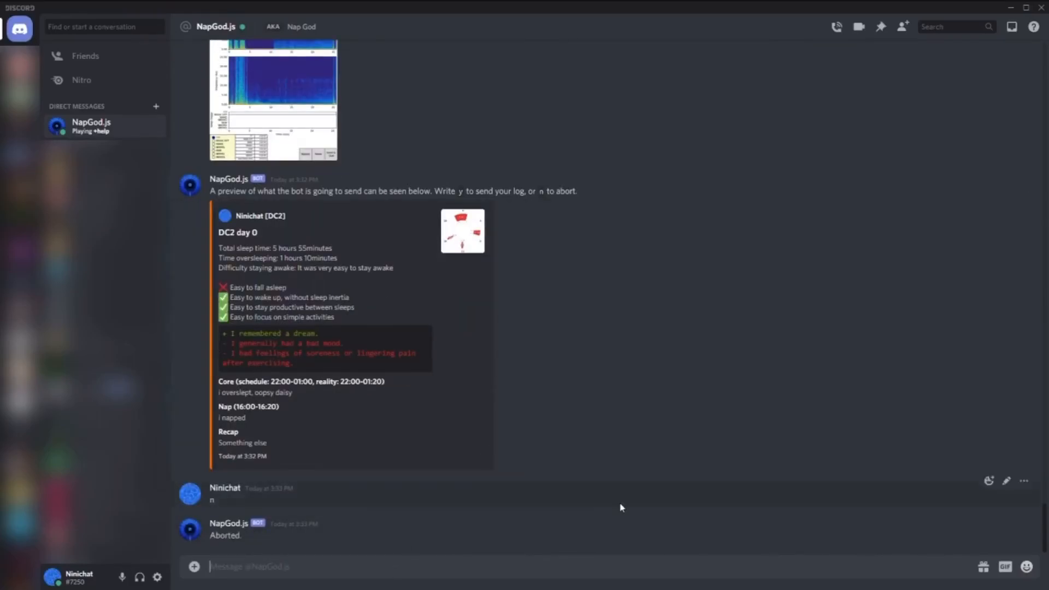
Abort the DC2 log, start +freelog, and write the 'Core 1 / Slept and stuff' entry
text(+freelo)
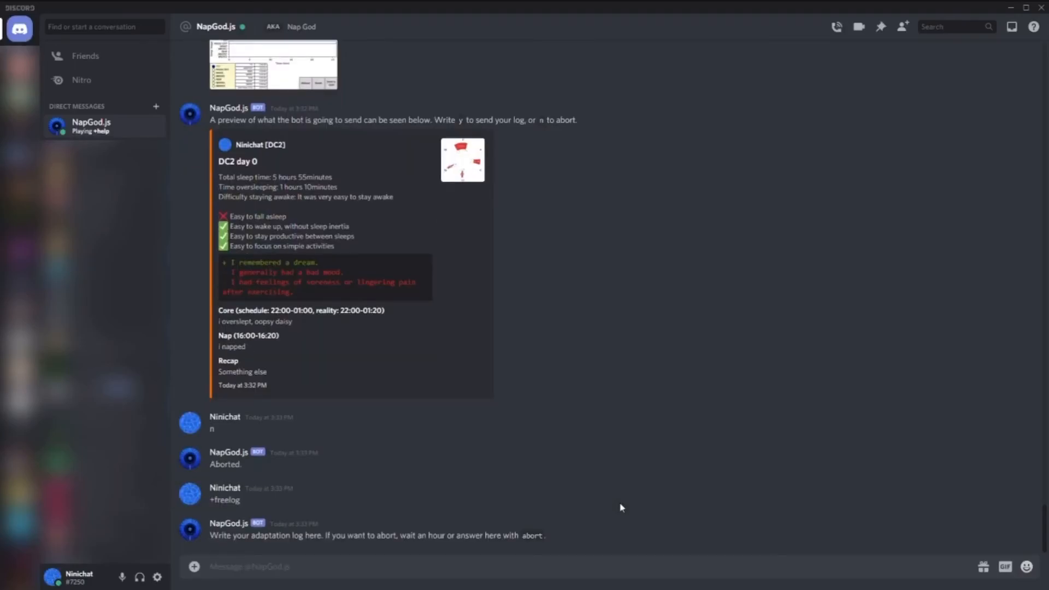
text(c)
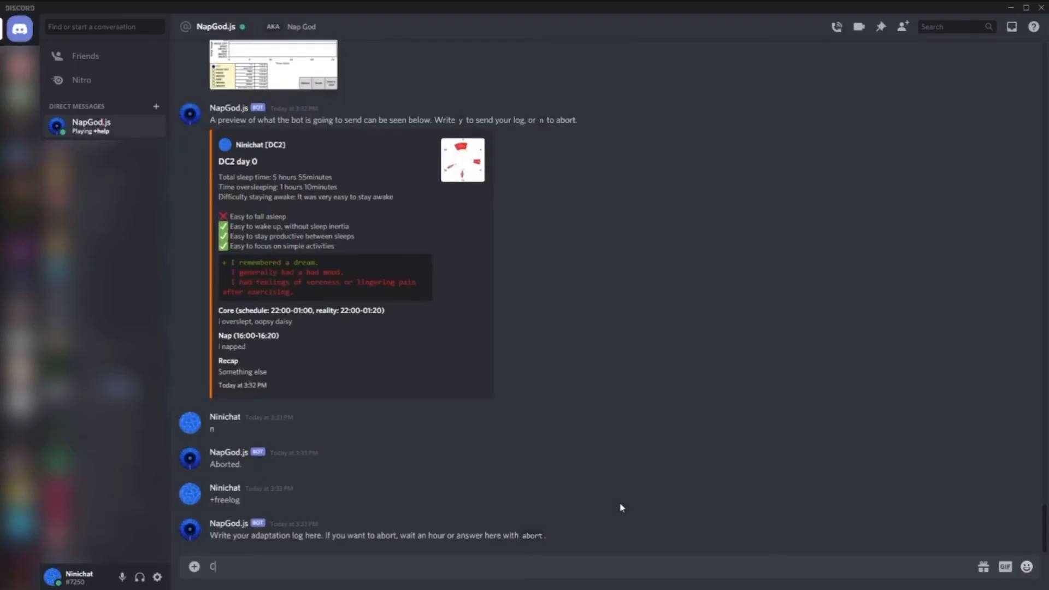
text(Core 1)
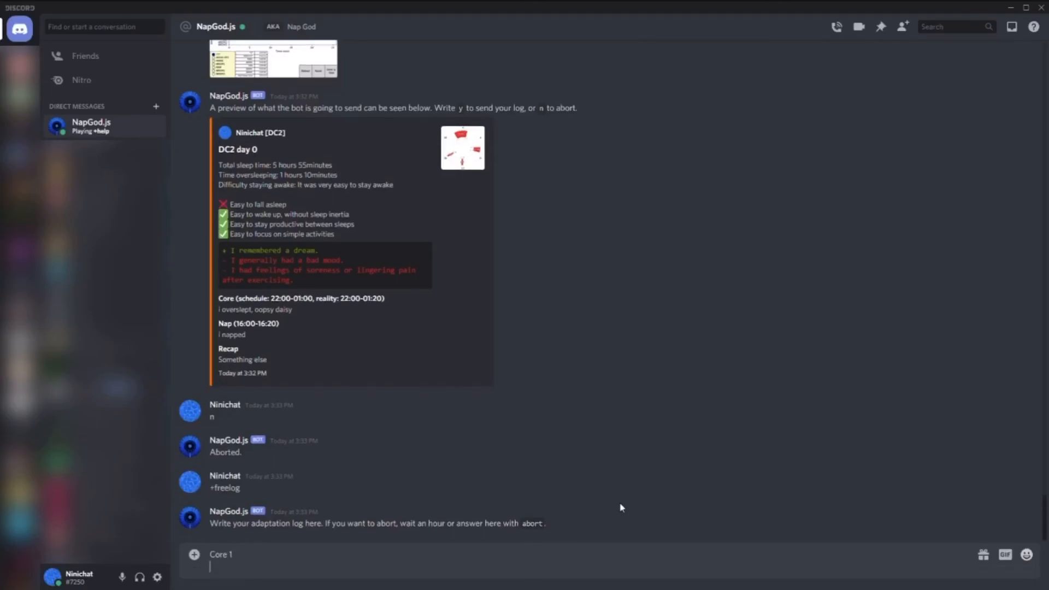
key(enter)
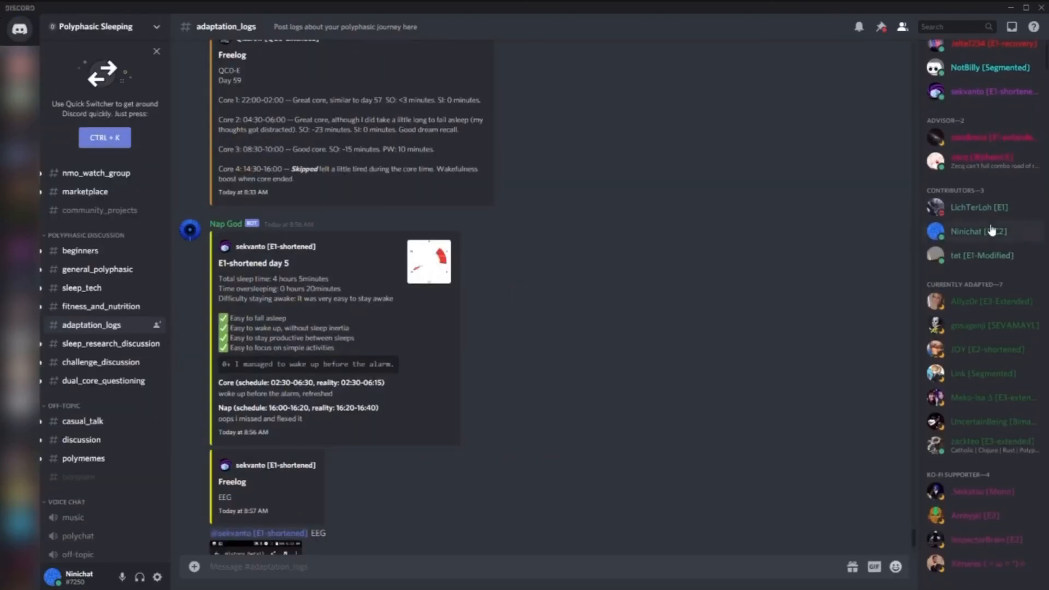
click(977, 230)
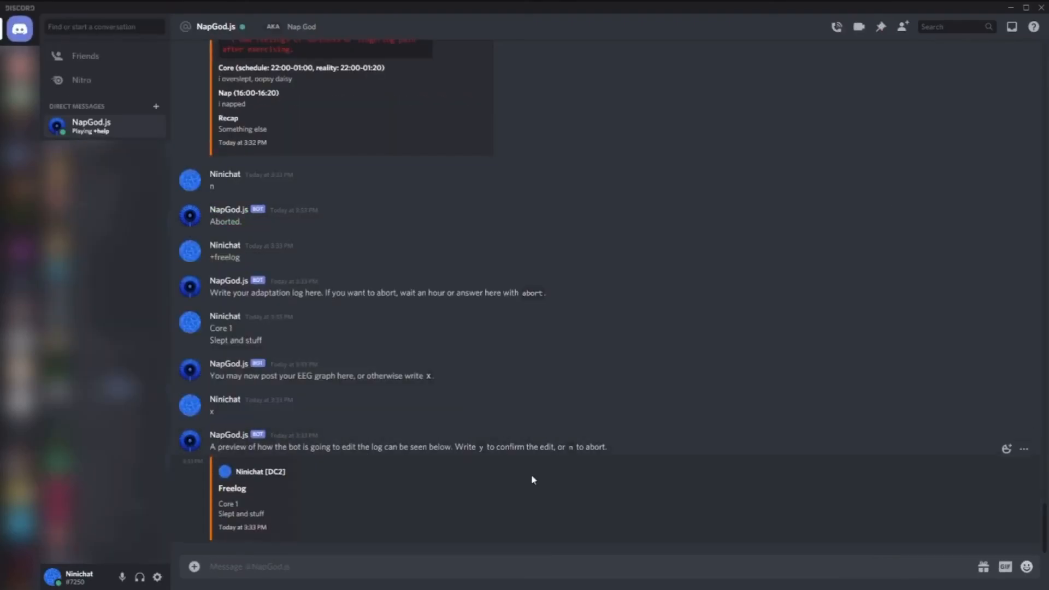
Reply 'n' to abort the freelog preview, then send +logeeg to the bot
text(n)
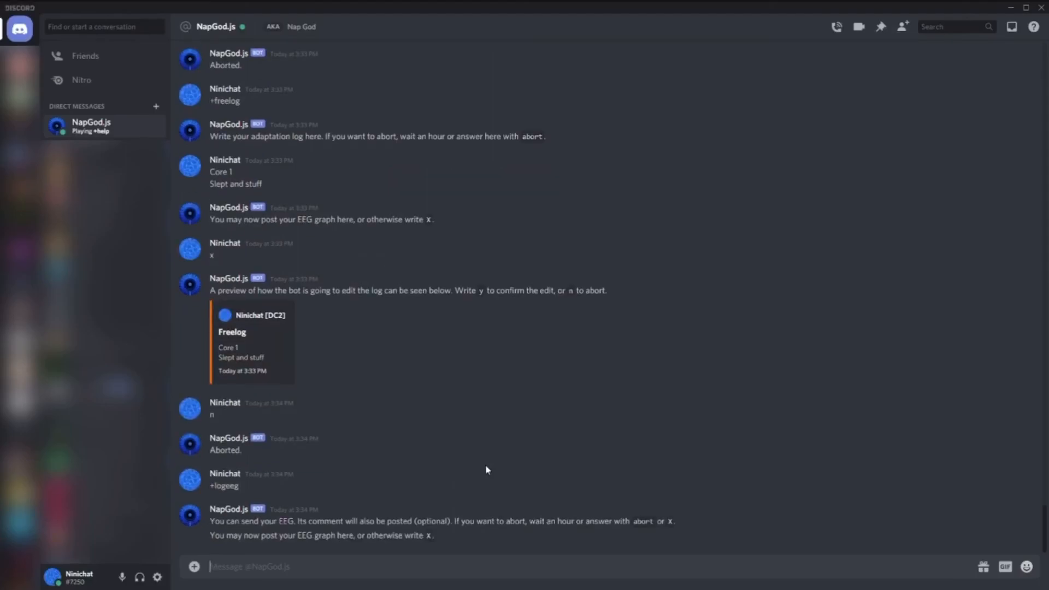
mouse_move(425, 509)
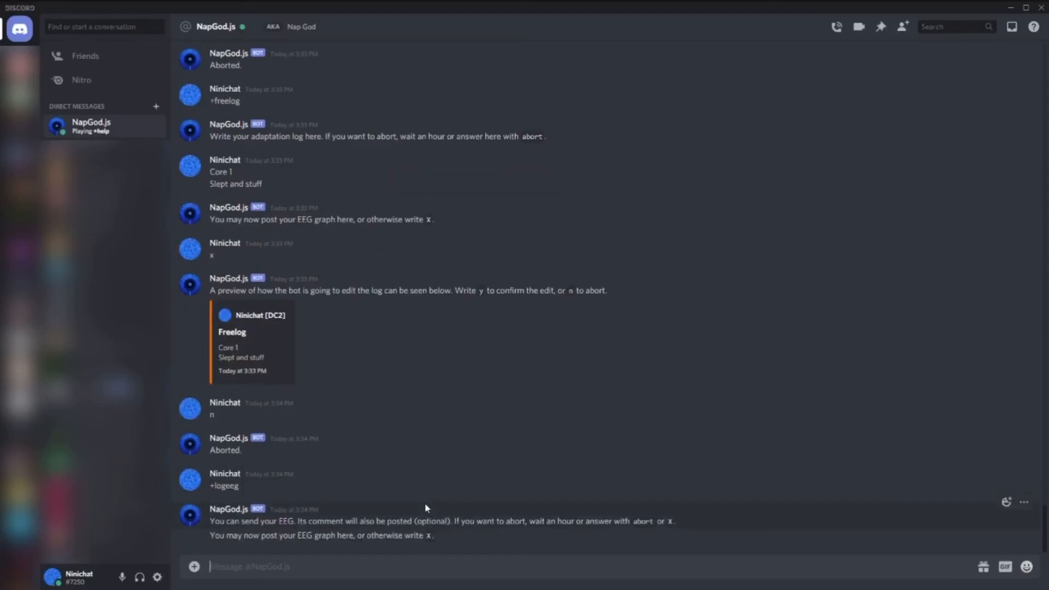
mouse_move(364, 476)
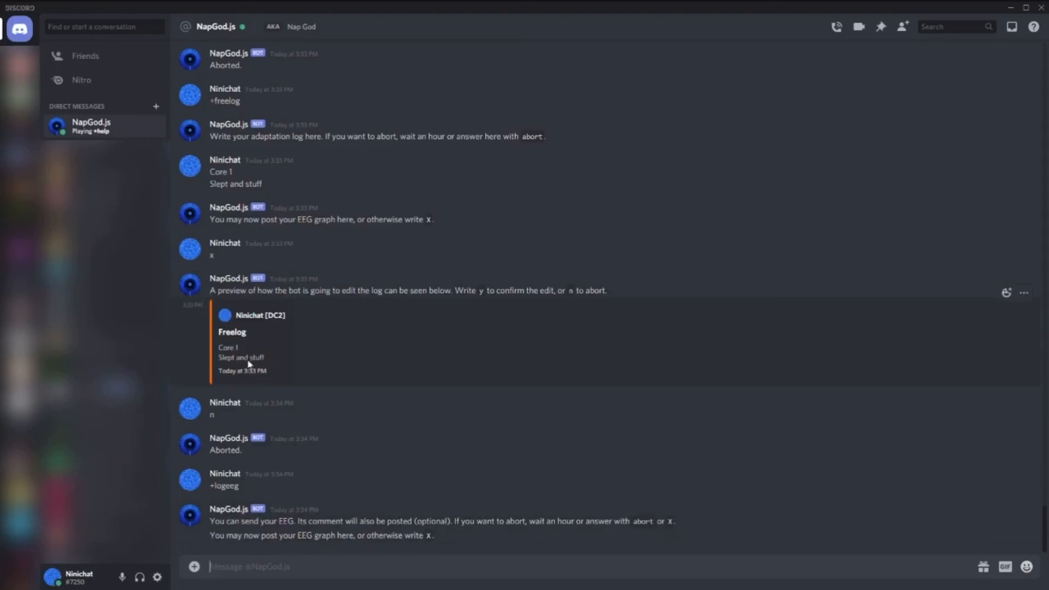
mouse_move(418, 504)
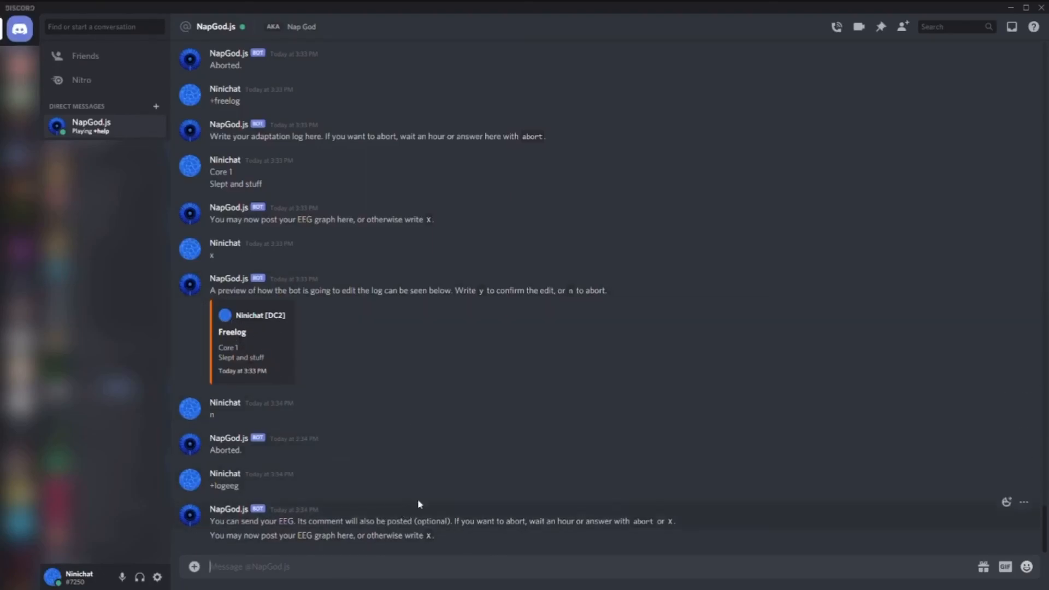